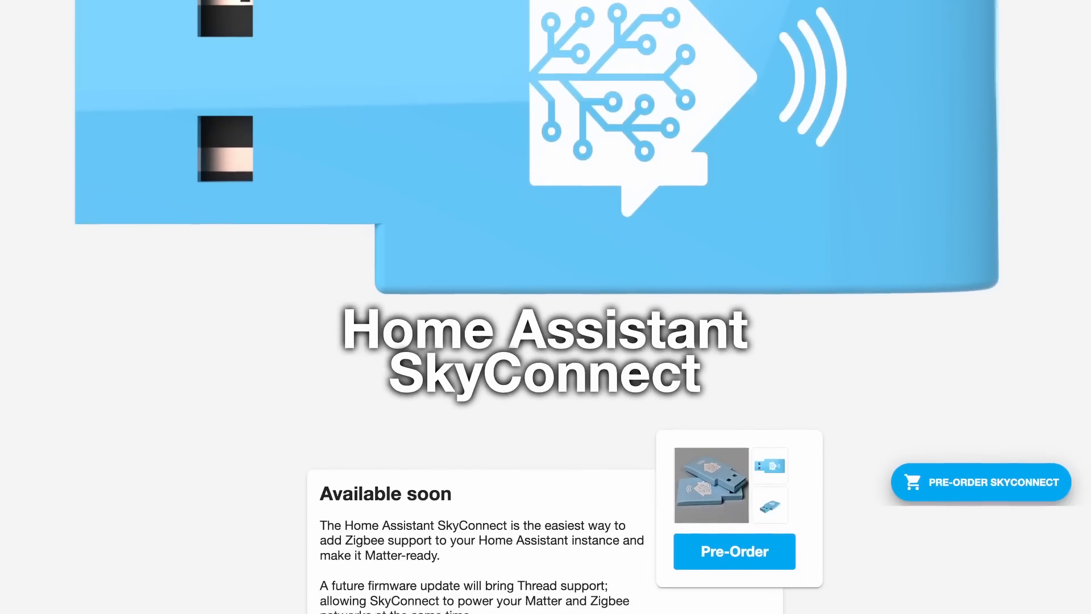
Review the list of existing Home Assistant backups under System > Backups
scroll(down, 3)
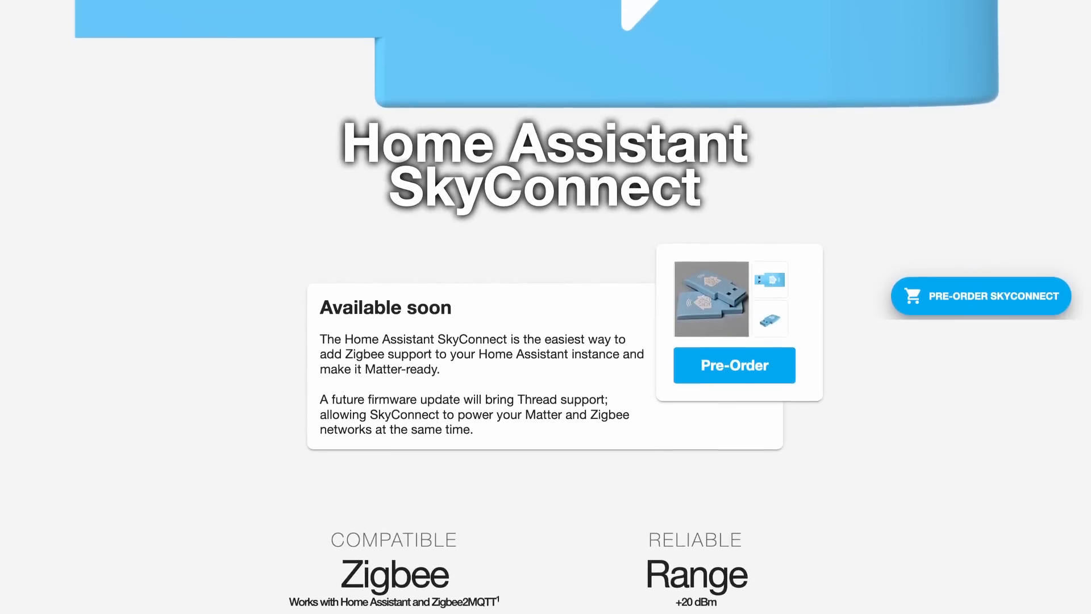
scroll(down, 3)
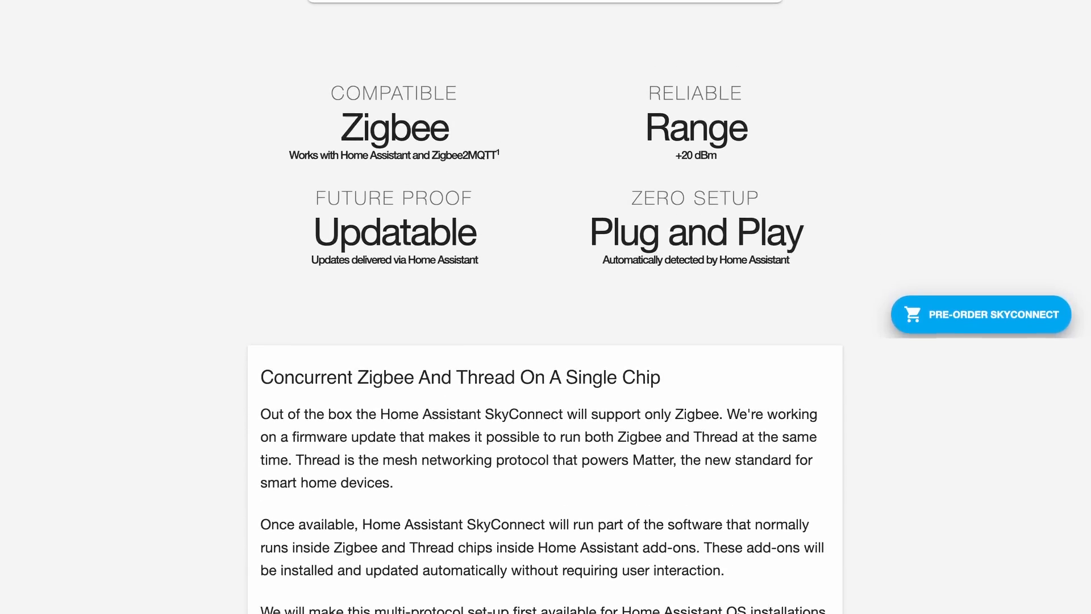
scroll(down, 3)
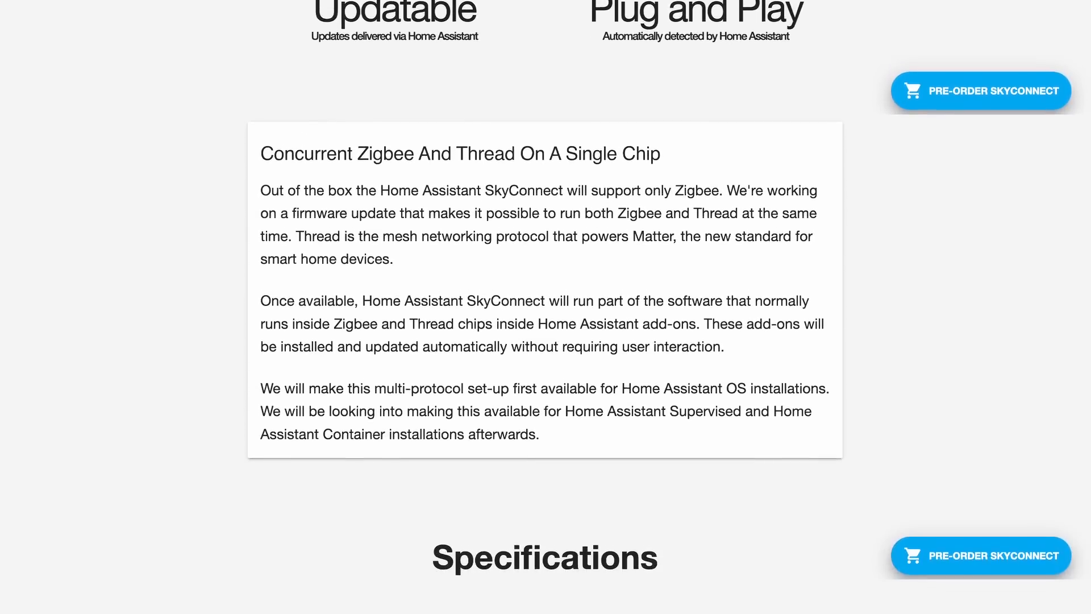
scroll(down, 3)
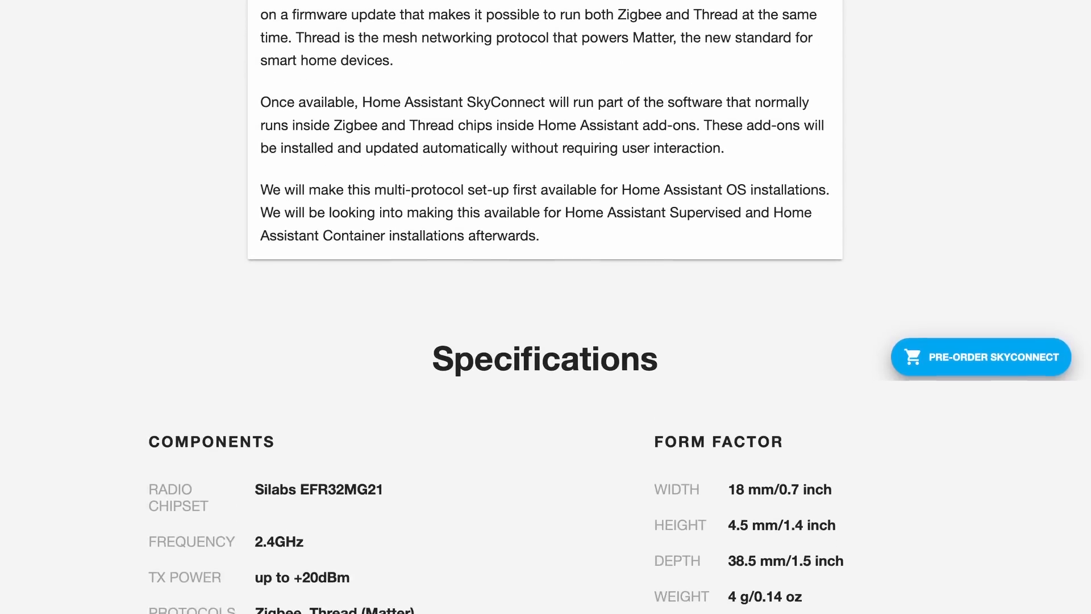
scroll(down, 3)
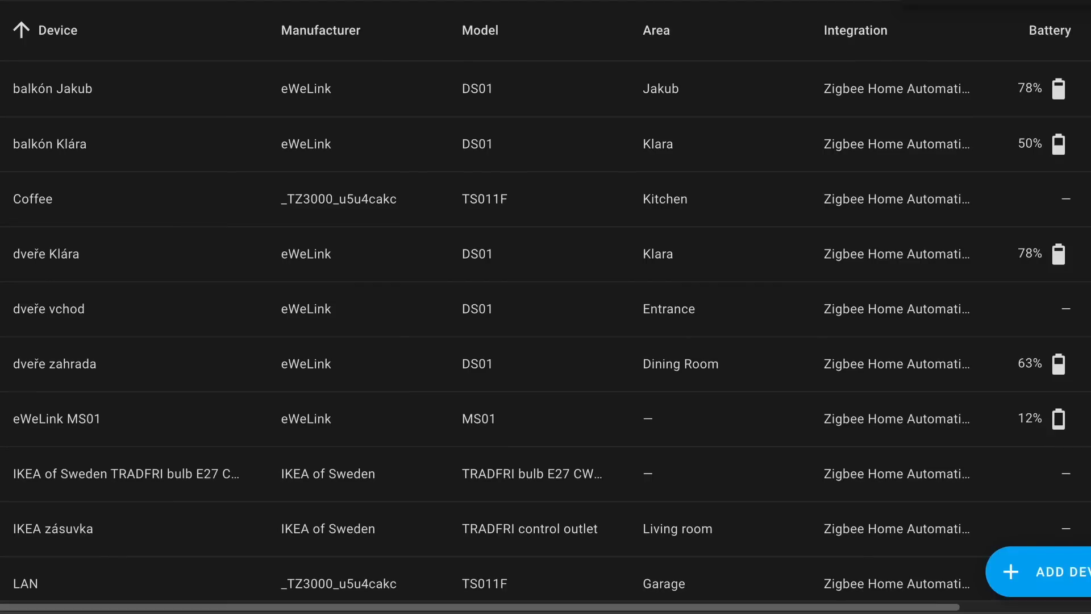
scroll(down, 3)
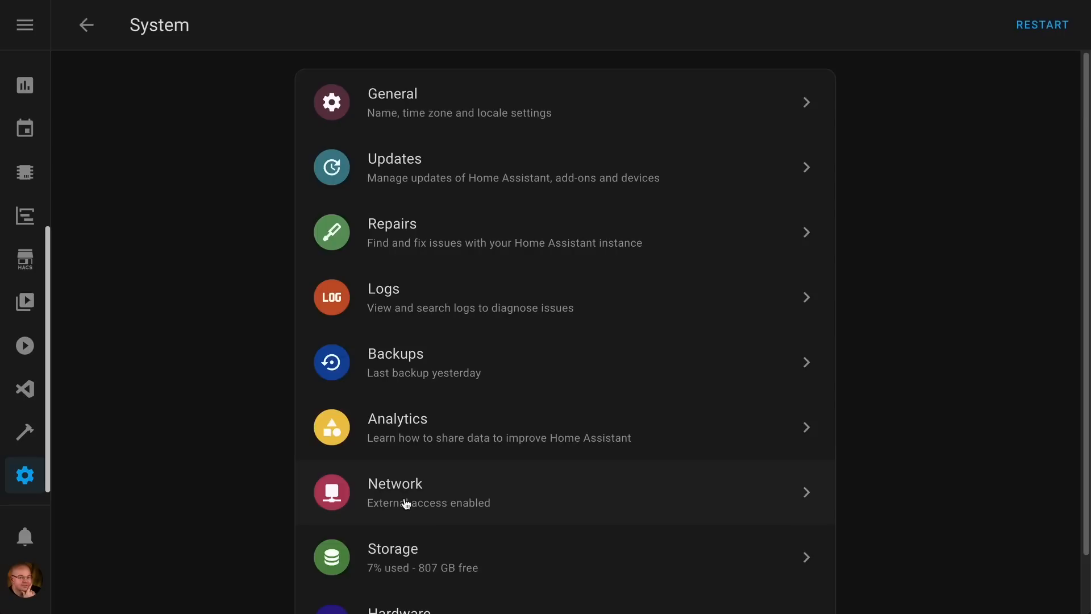
click(395, 361)
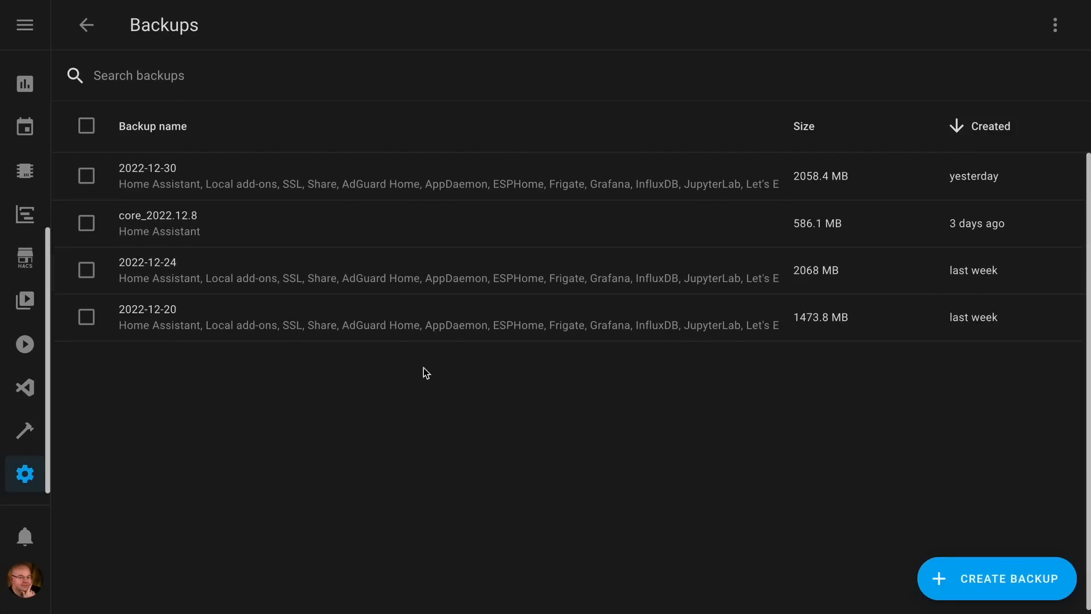
Download a Zigbee network backup from the ZHA integration's configuration page
click(996, 578)
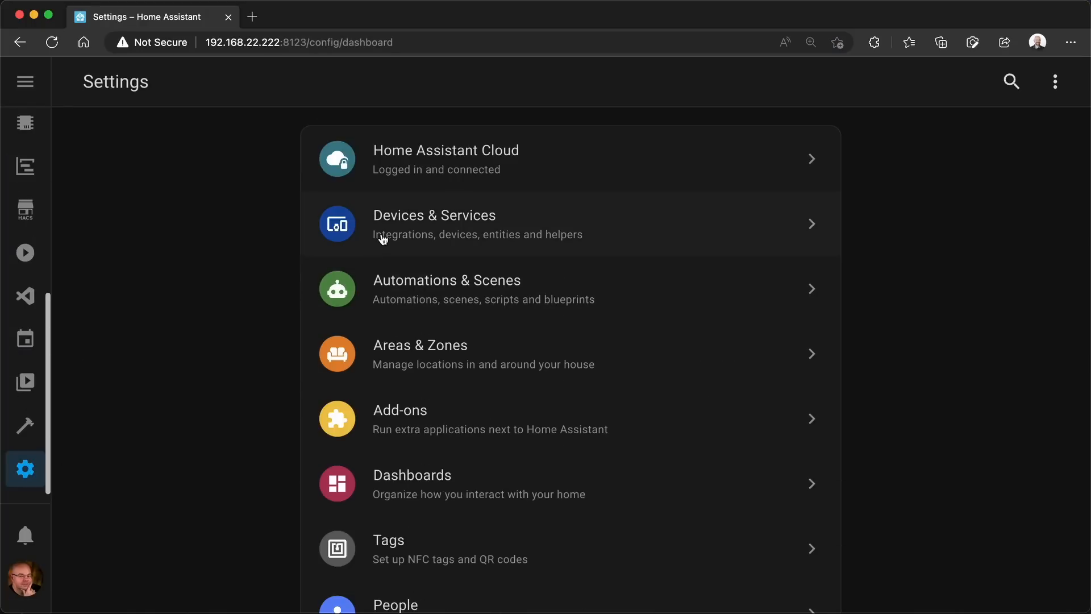
click(434, 224)
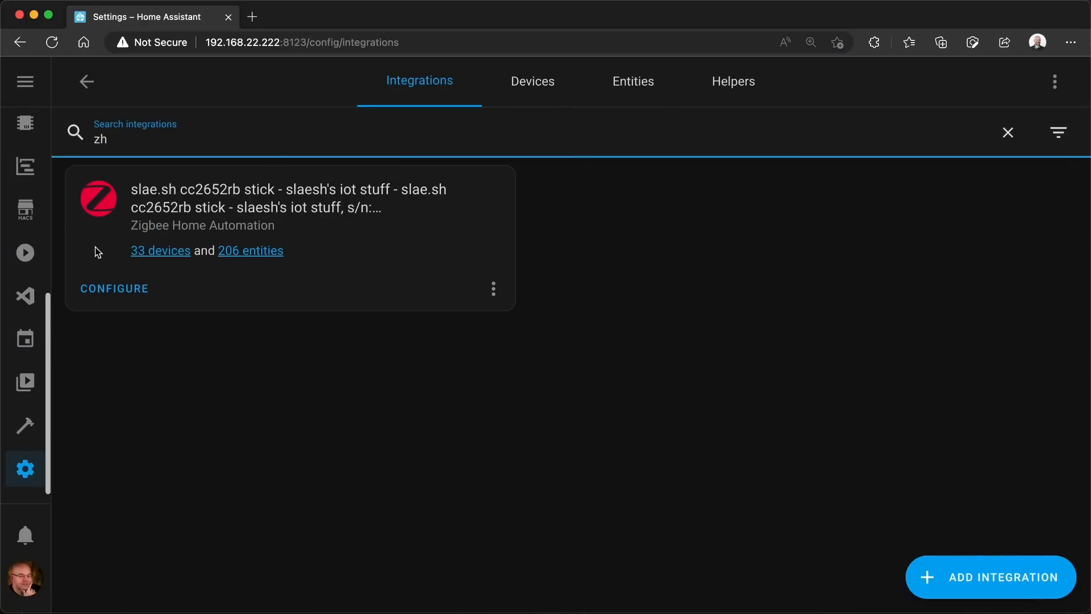
click(114, 288)
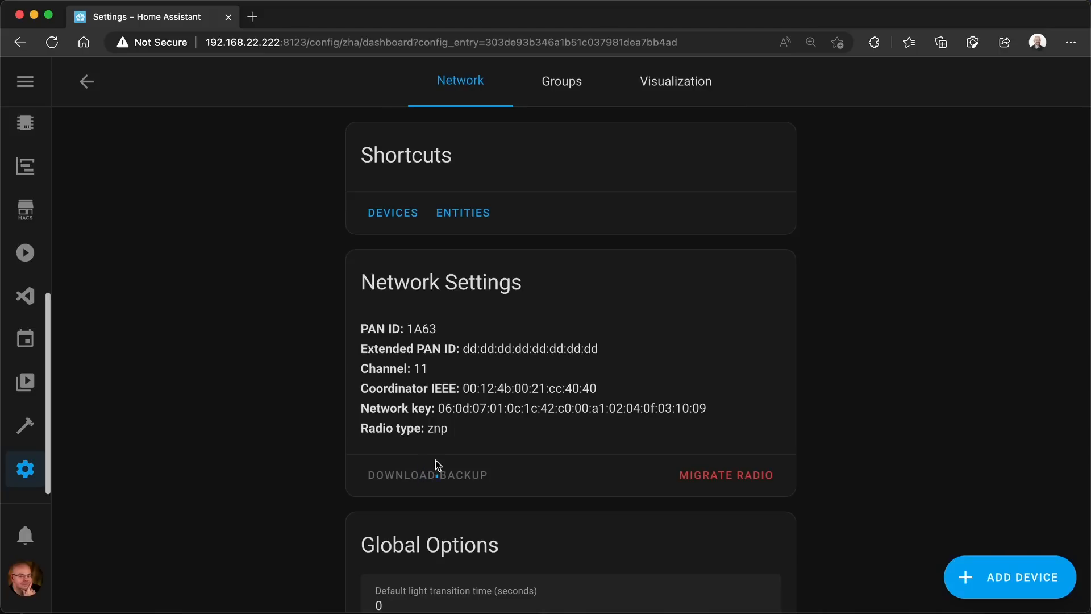
click(427, 474)
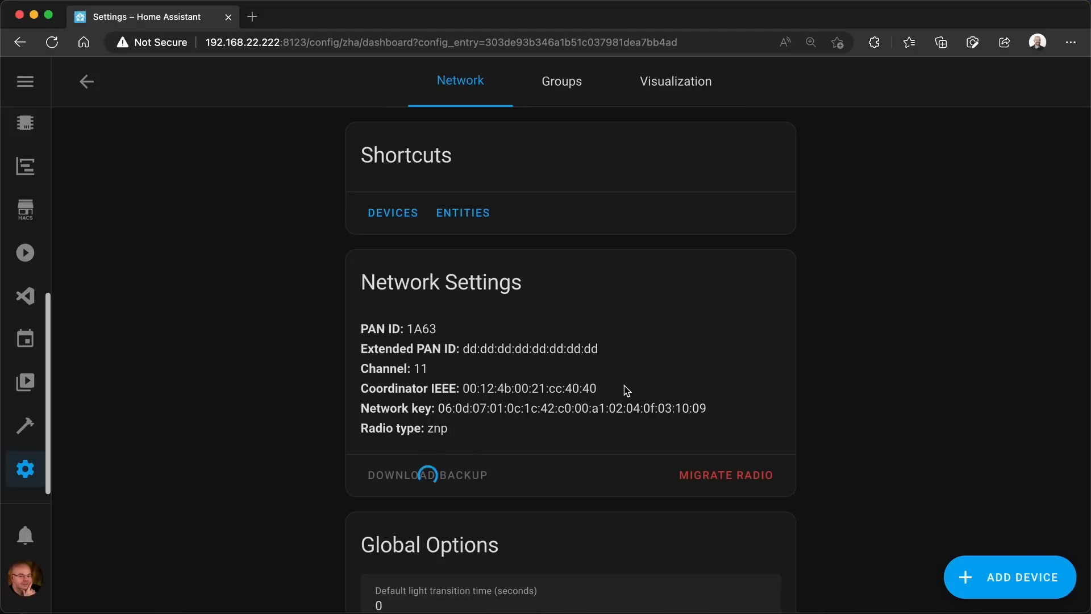
click(428, 474)
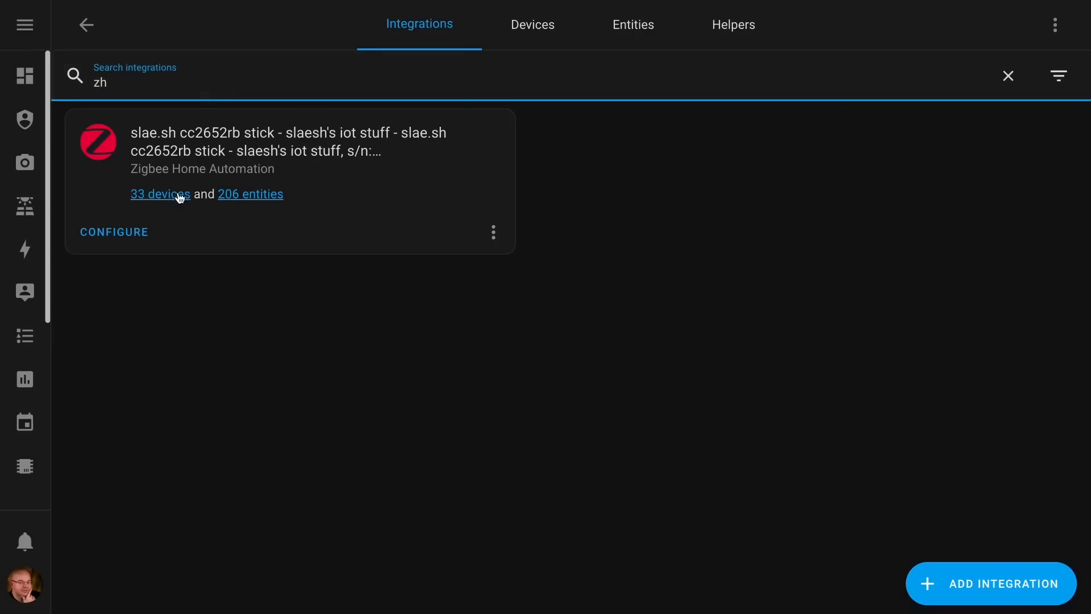
Browse the filtered Entities table for the Zigbee Home Automation integration
click(250, 193)
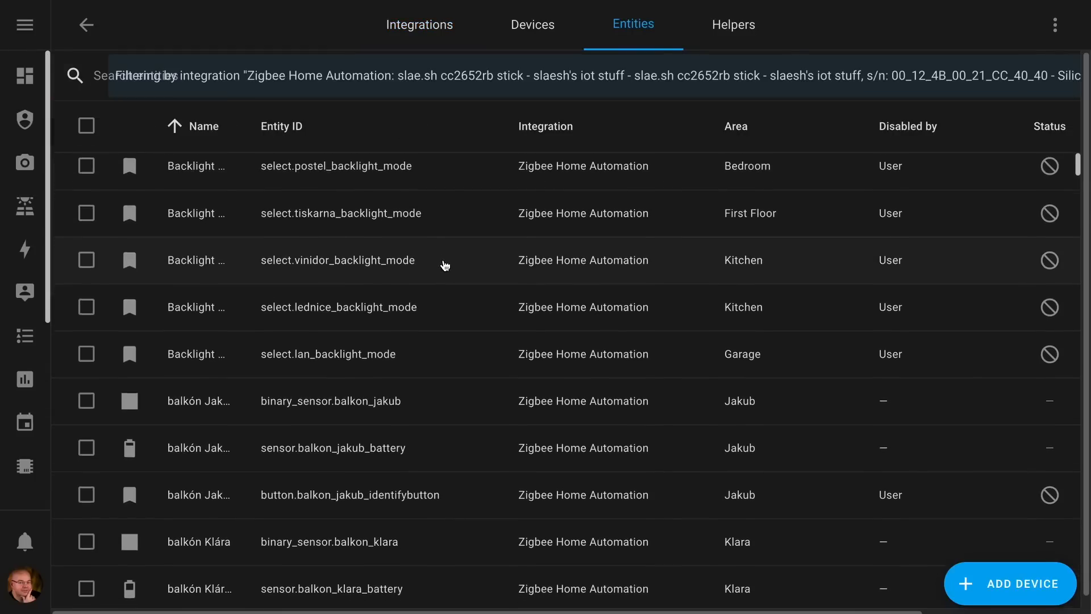
scroll(down, 3)
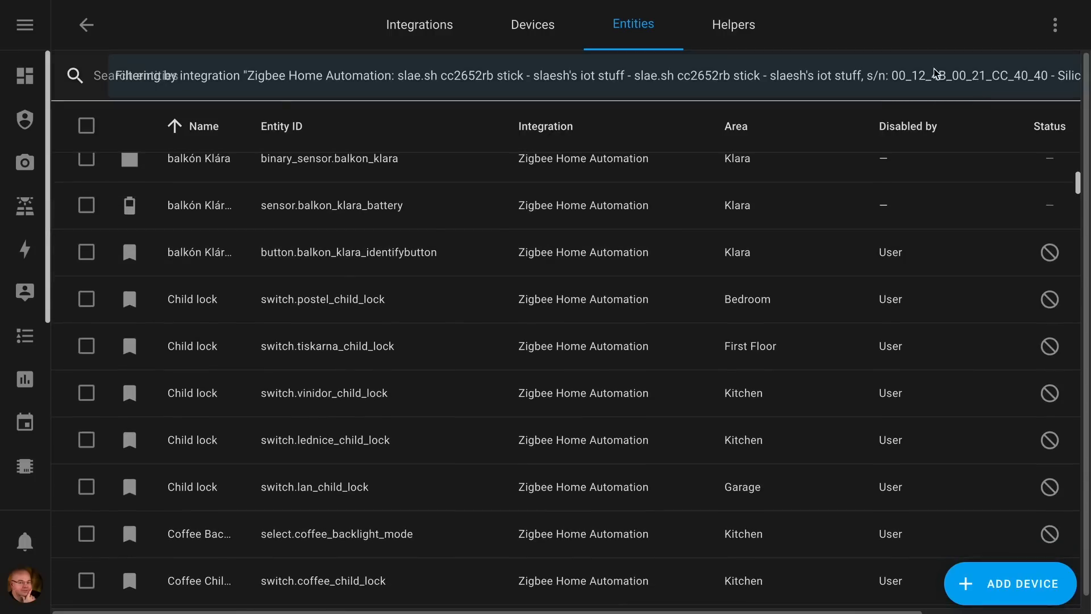
click(1053, 25)
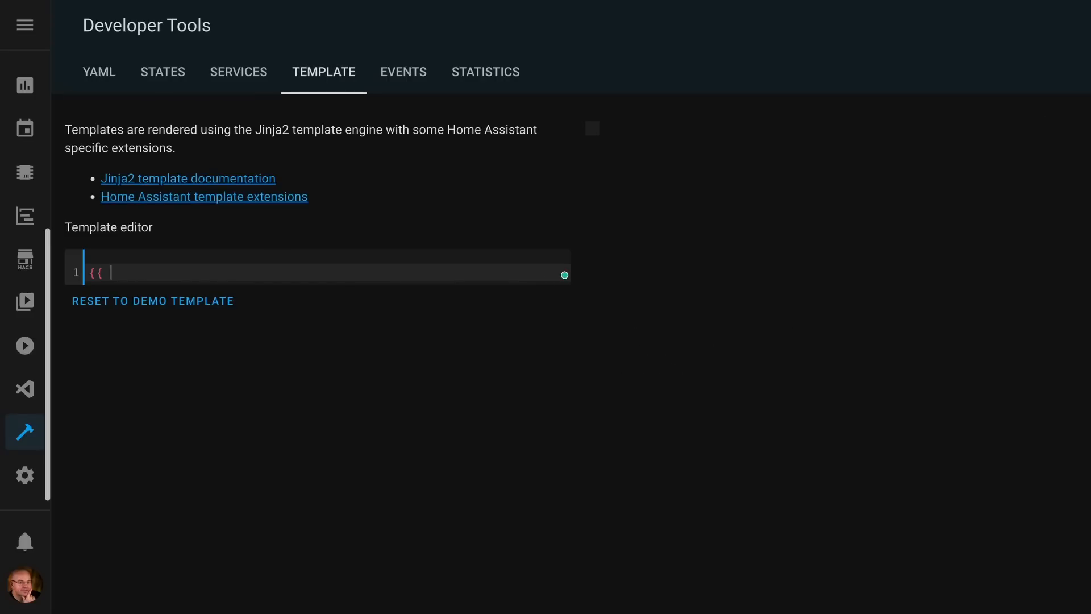
Enter the template {{ integration_entities('zha') }} in the Developer Tools template editor
text(integration)
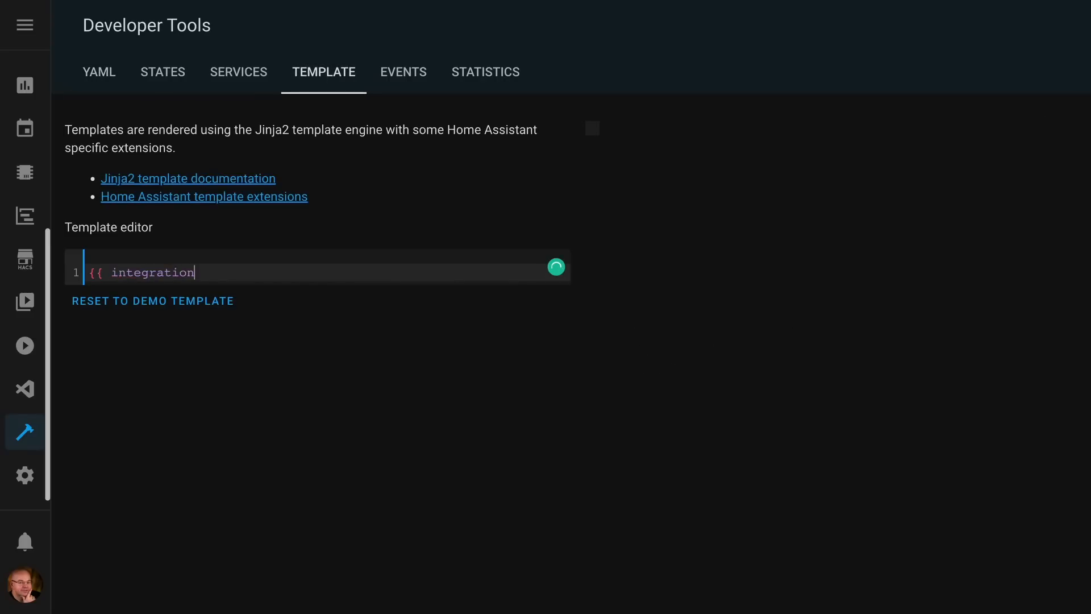
text(_entities0)
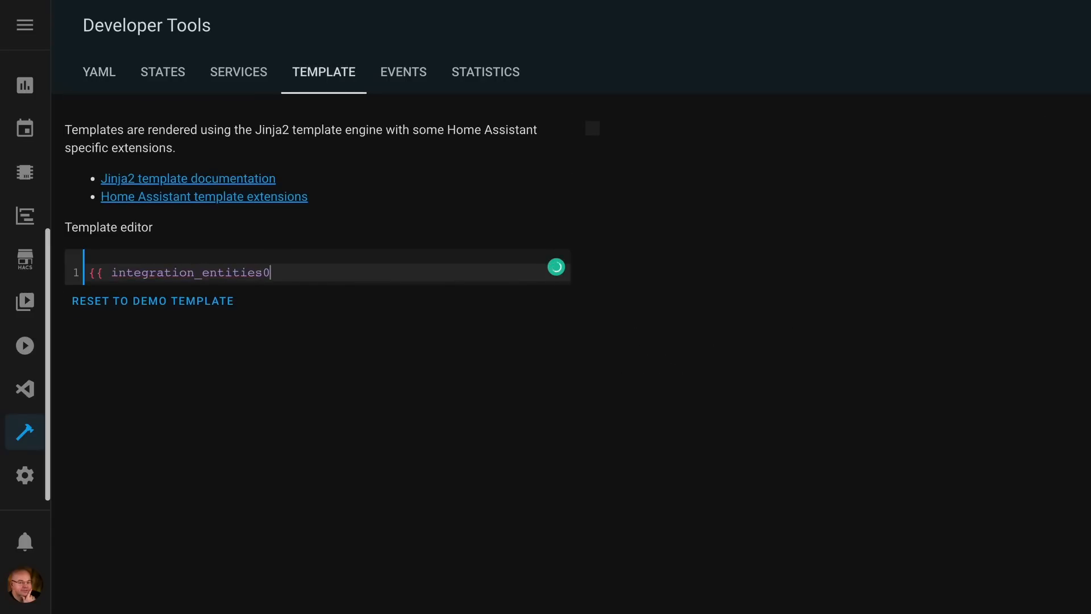
text(('zha'))
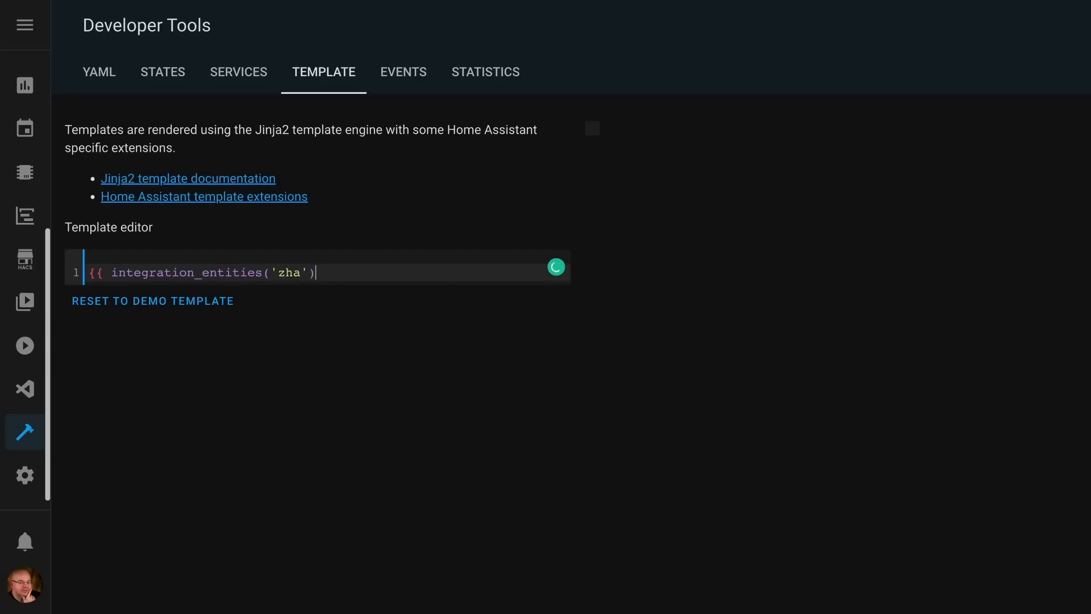
text(}})
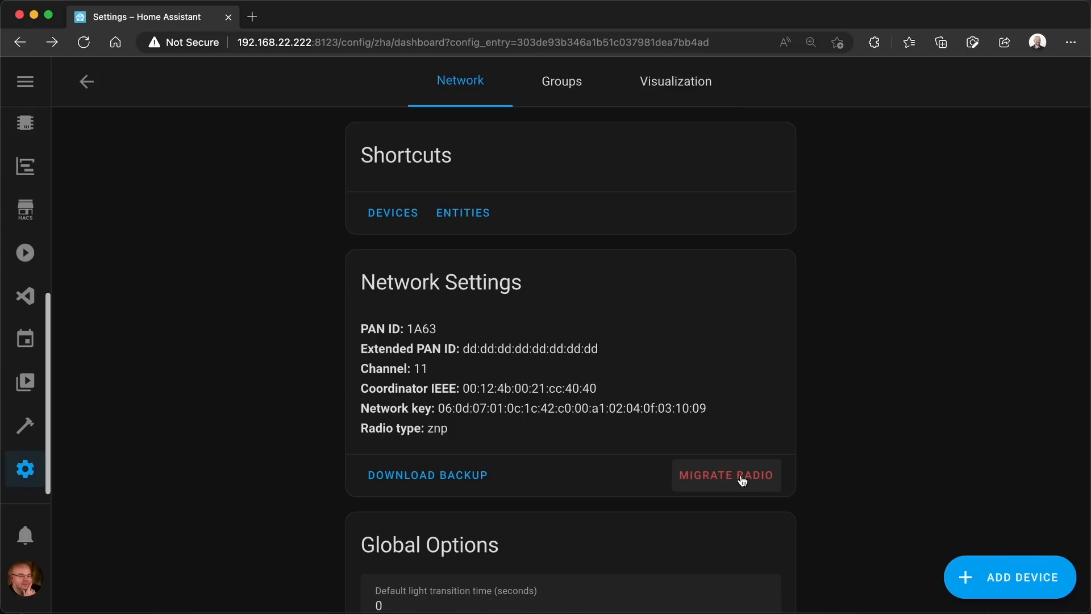
Start migrating ZHA to a new radio, accepting the old radio's factory reset
click(725, 474)
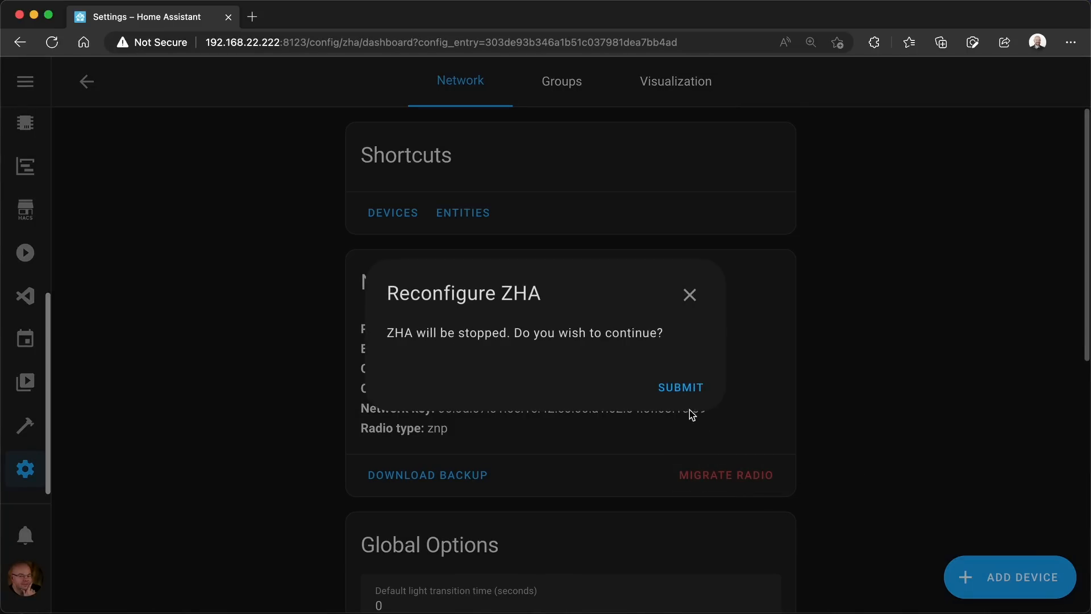
click(679, 387)
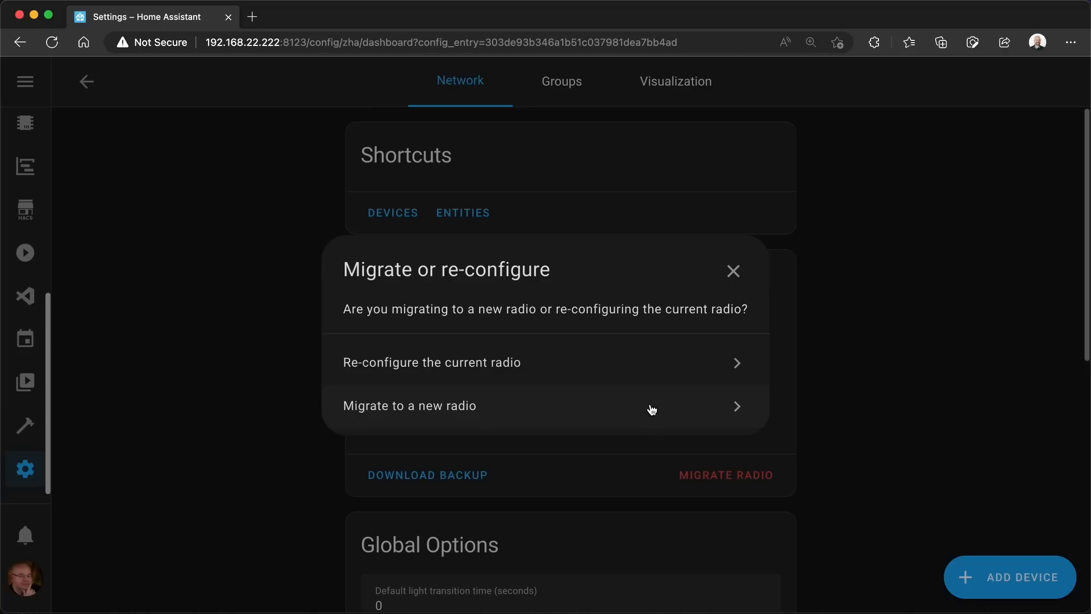
click(409, 406)
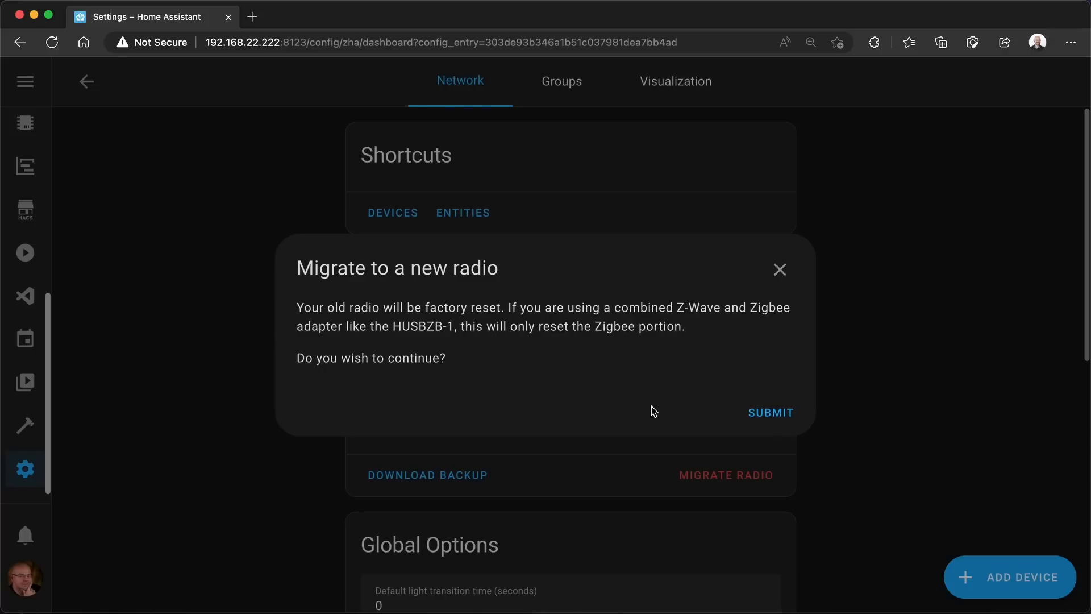
click(770, 412)
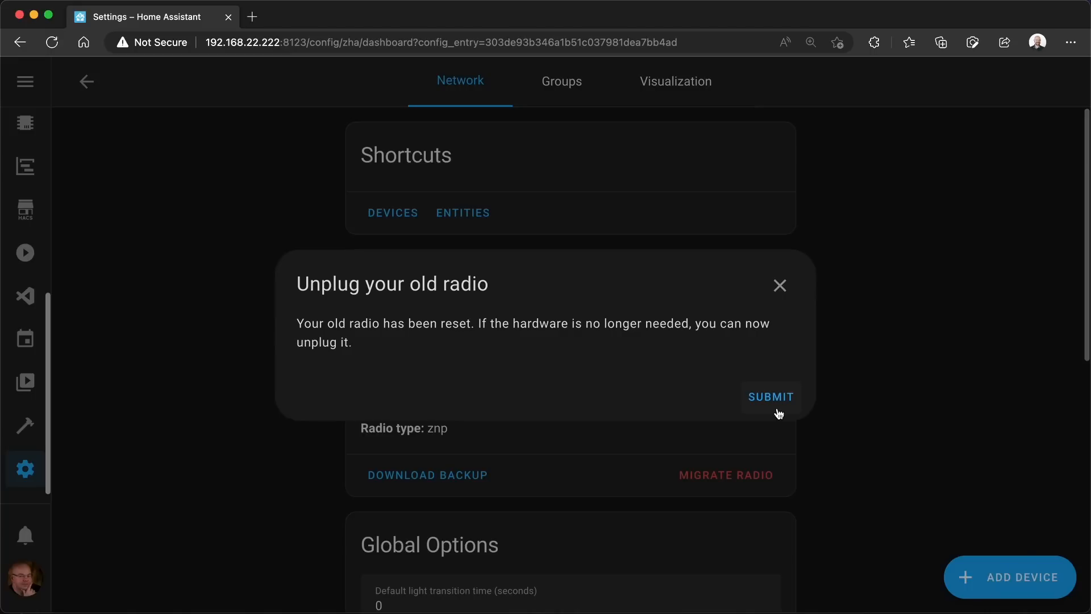
click(771, 396)
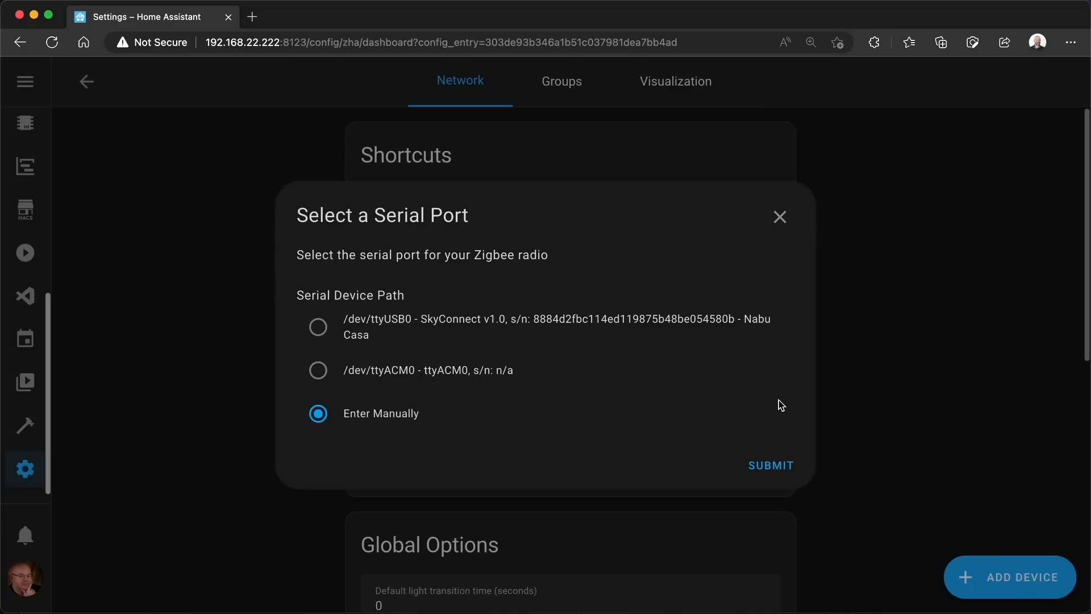
Submit /dev/ttyUSB0 - SkyConnect v1.0 as the new radio's serial port
click(318, 326)
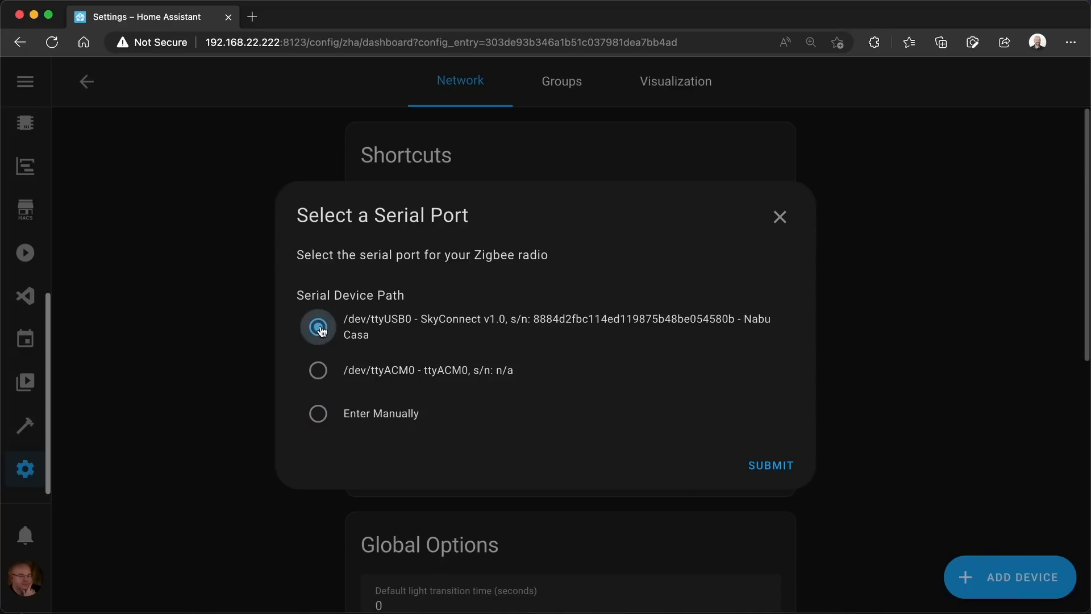
click(317, 327)
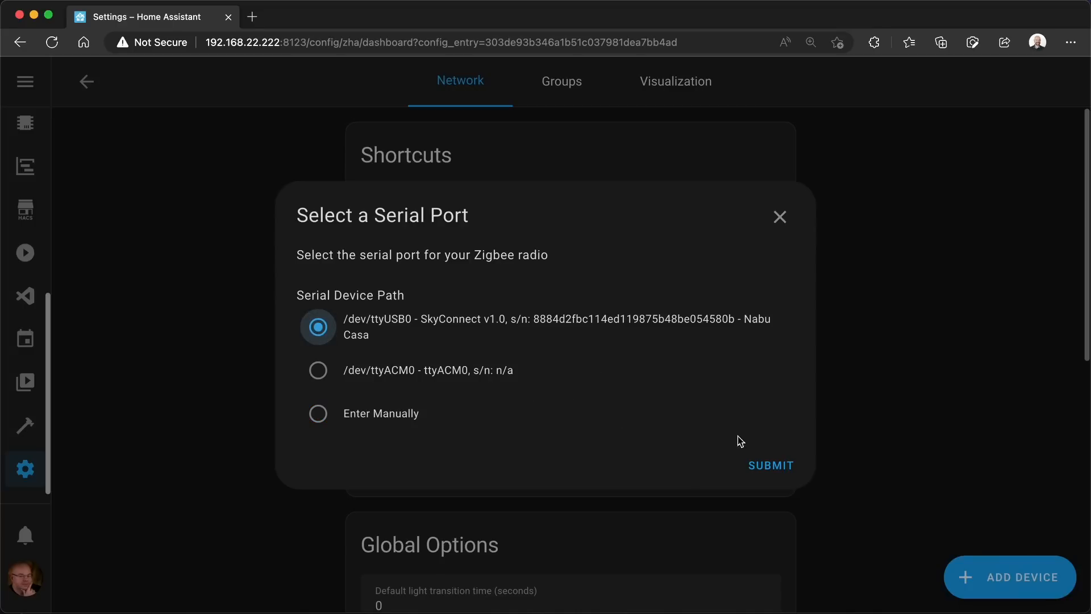
click(770, 465)
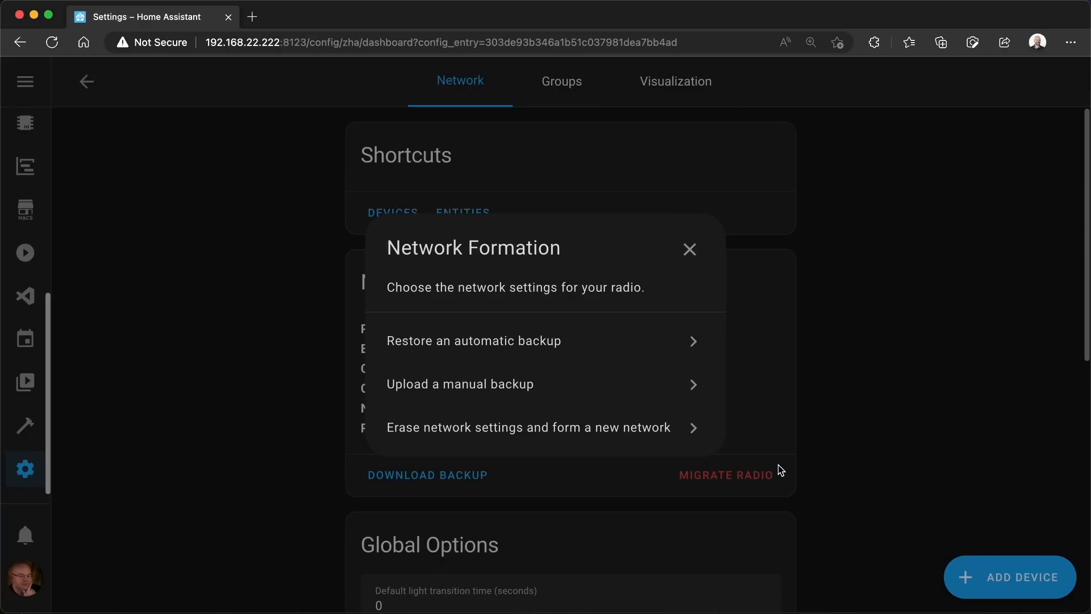
mouse_move(544, 333)
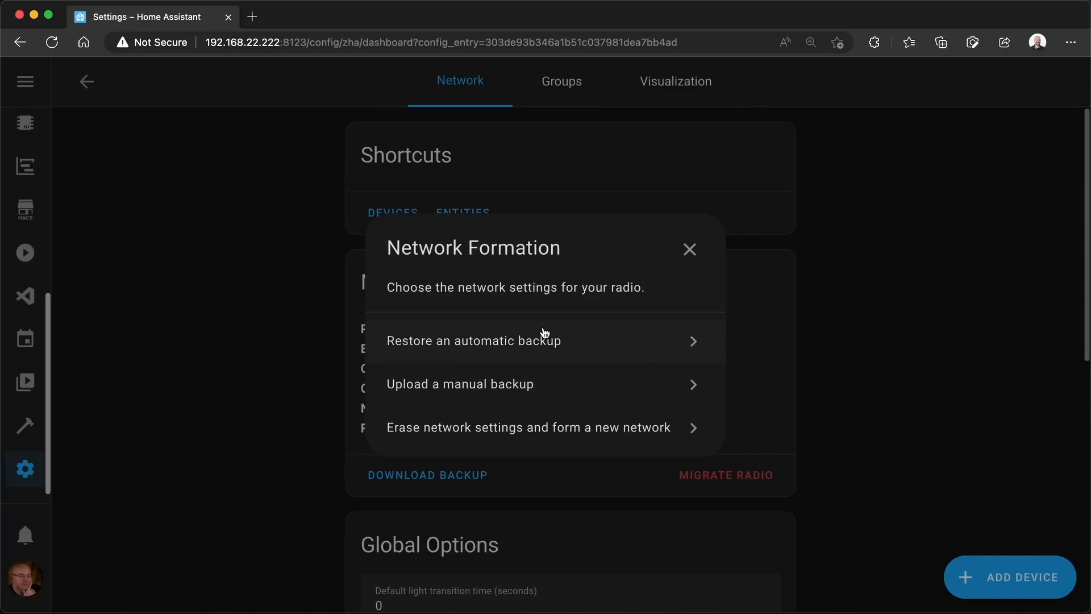
mouse_move(562, 349)
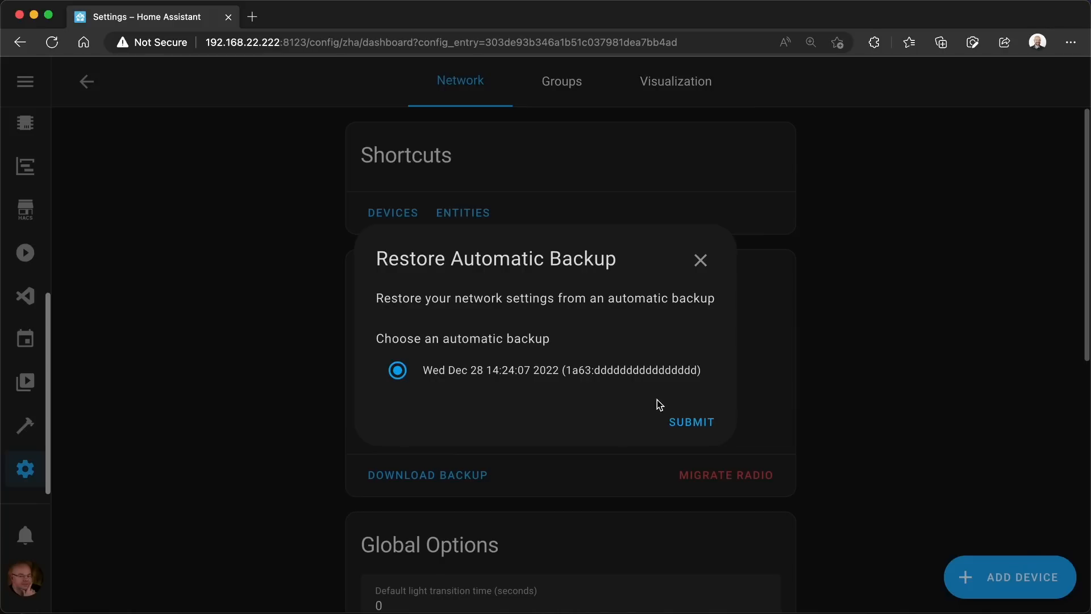
mouse_move(647, 359)
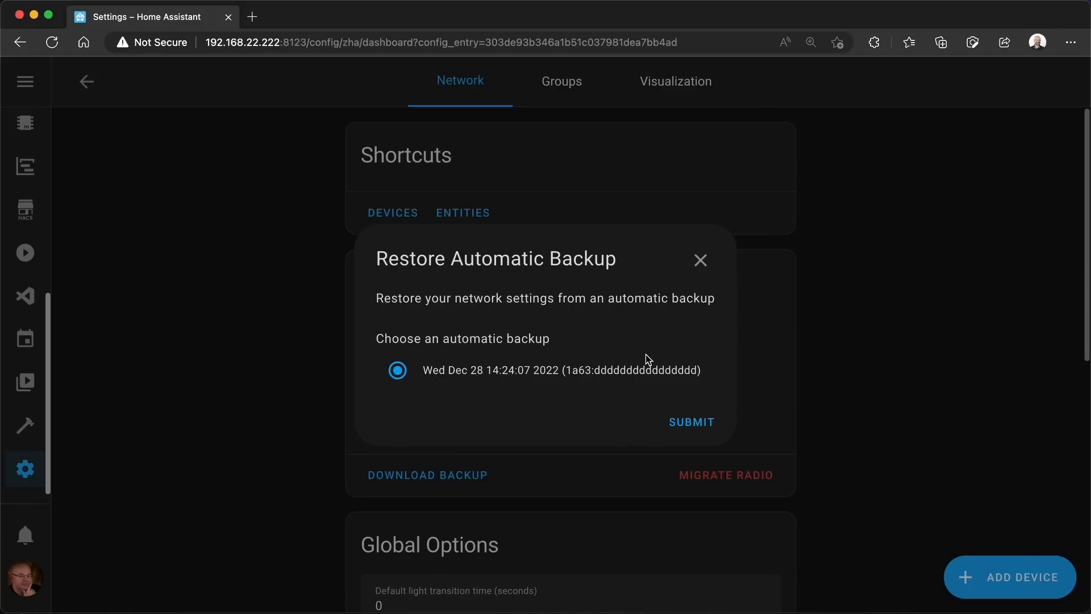
Restore the Dec 28 automatic backup, permanently overwriting the SkyConnect's IEEE address
click(690, 421)
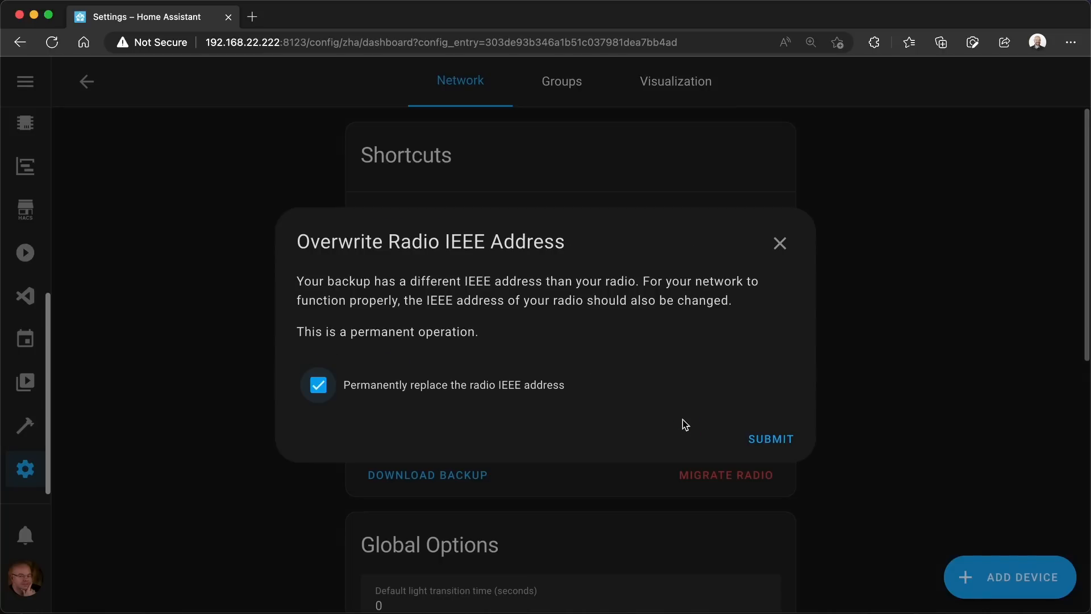
click(770, 438)
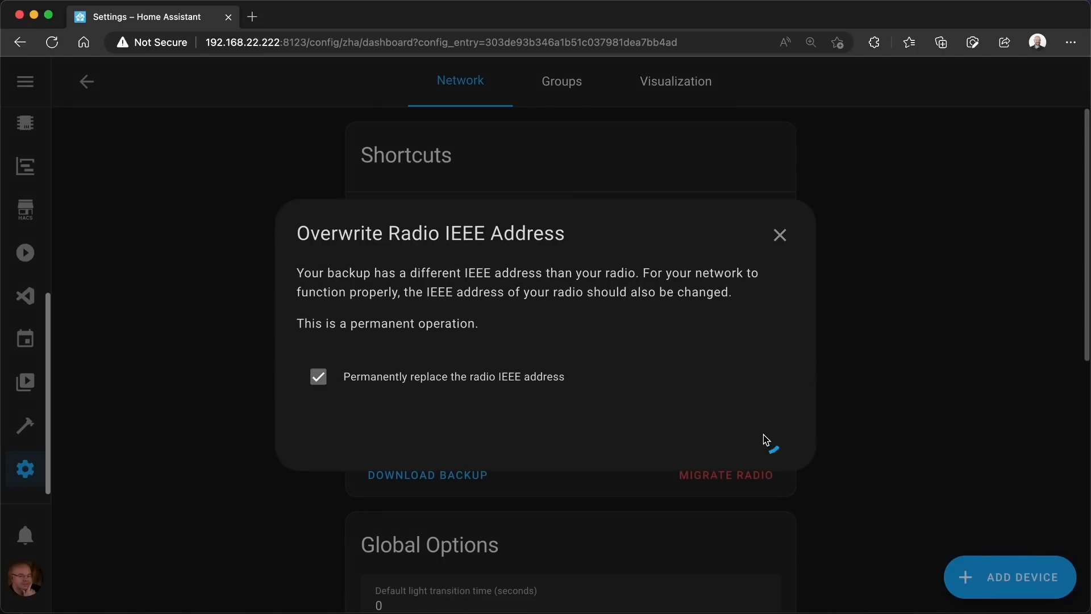
click(725, 474)
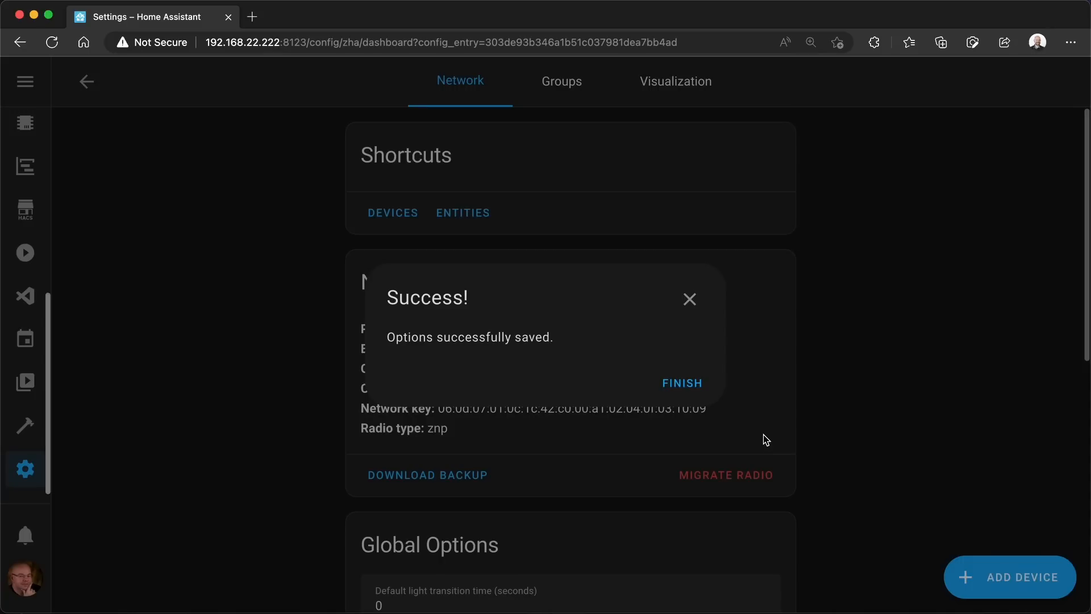
click(682, 382)
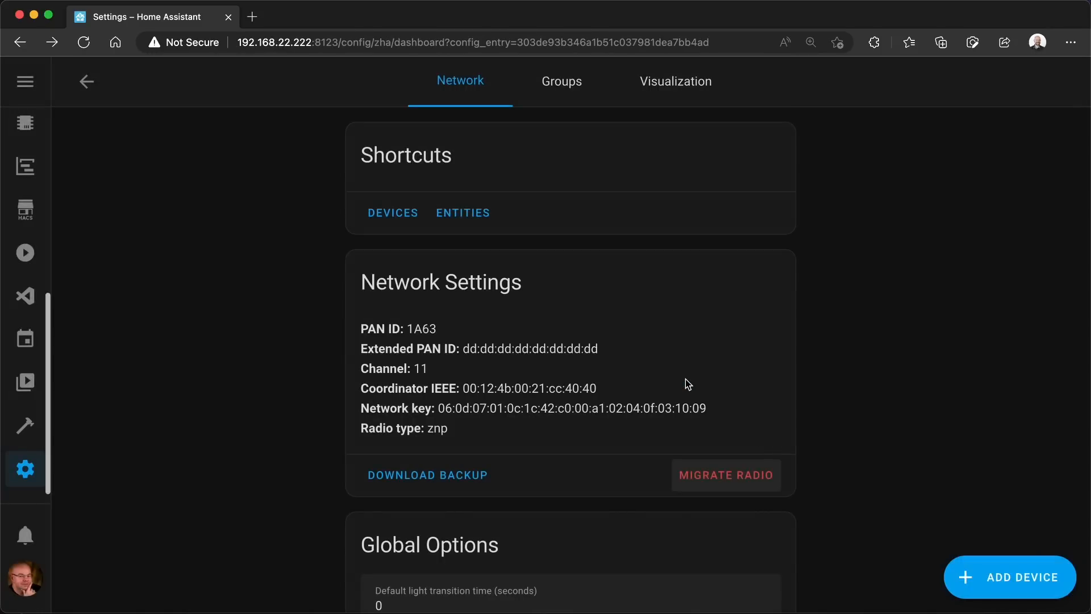
click(674, 80)
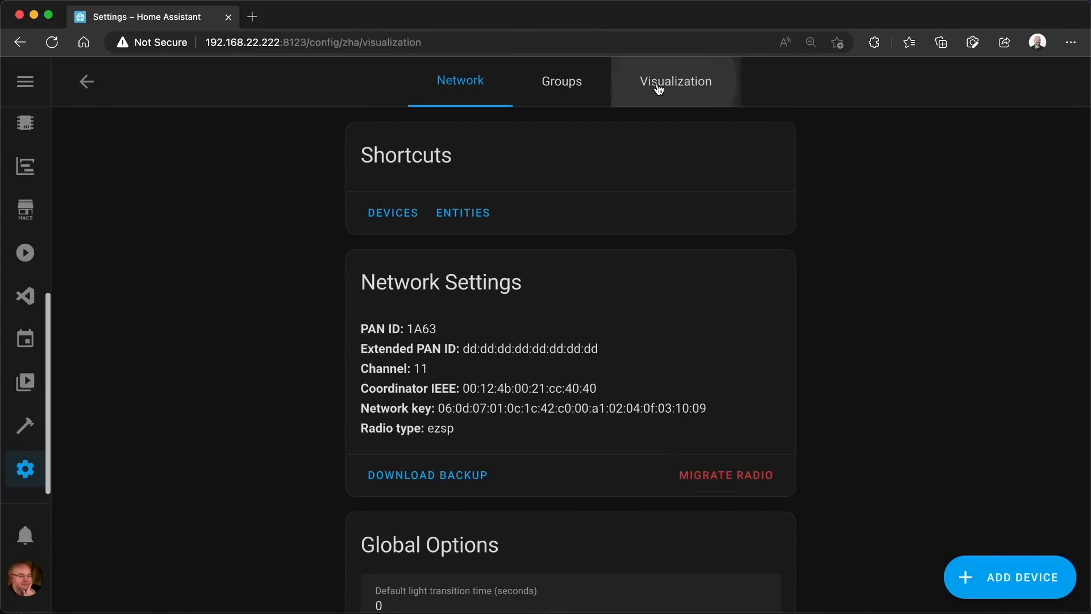
click(674, 80)
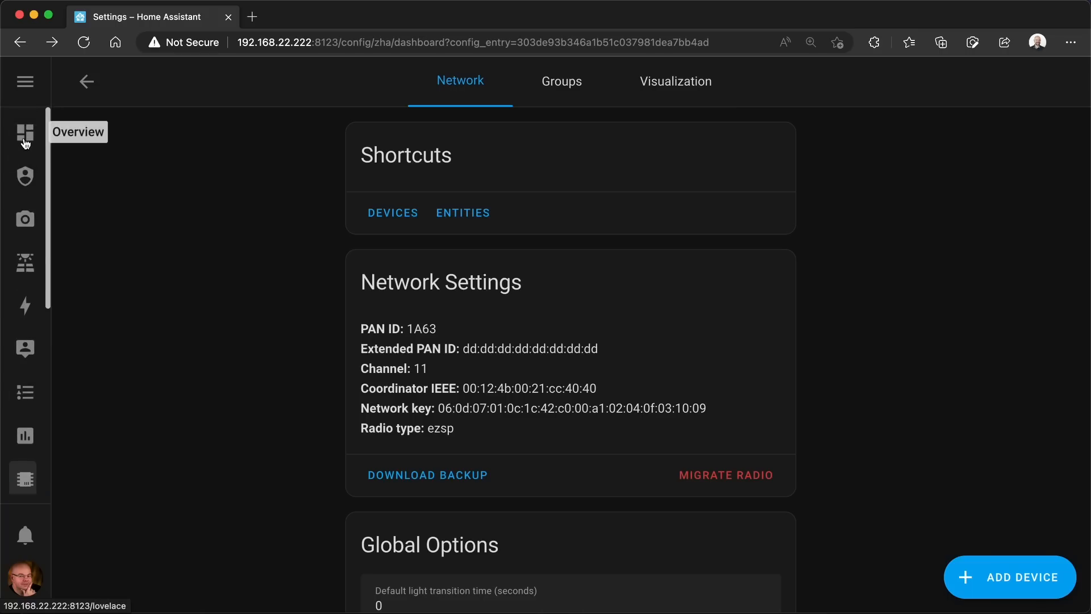
Navigate from Overview to the Jídelna+ room dashboard
click(25, 133)
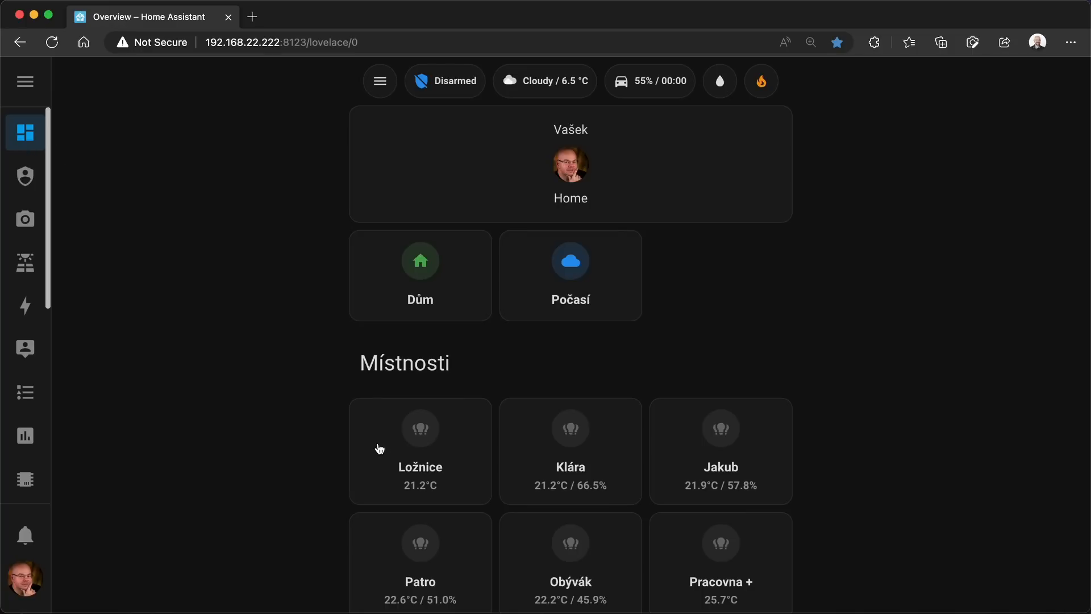
mouse_move(567, 524)
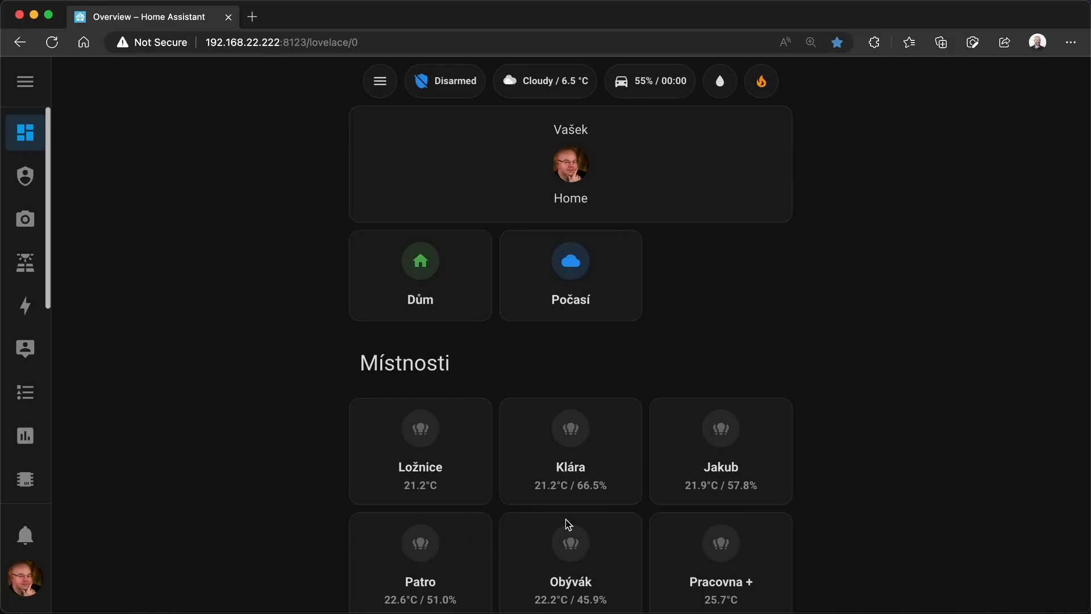
scroll(down, 3)
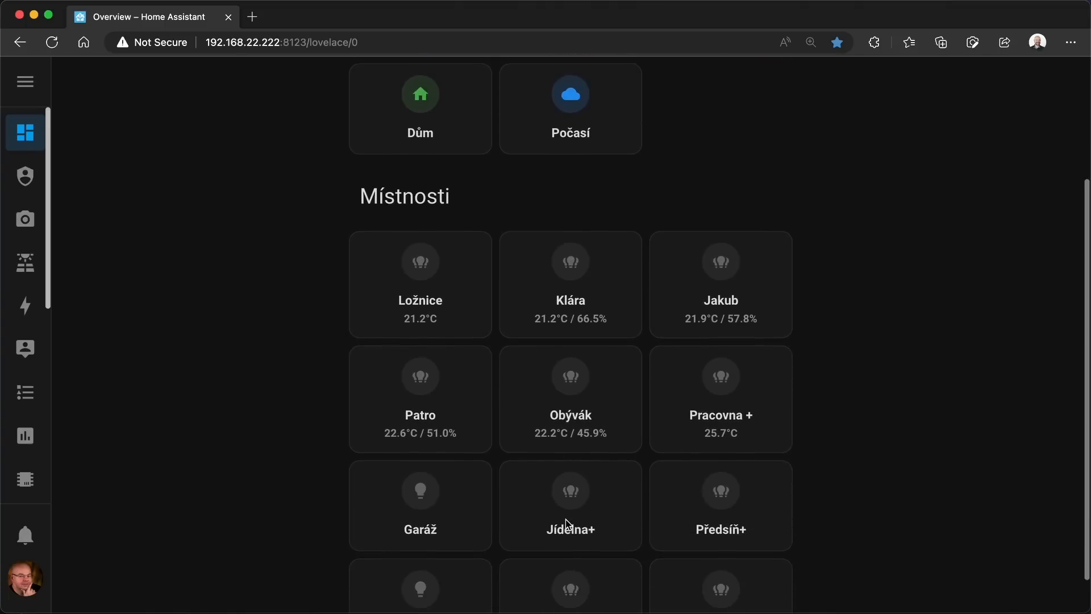
click(570, 504)
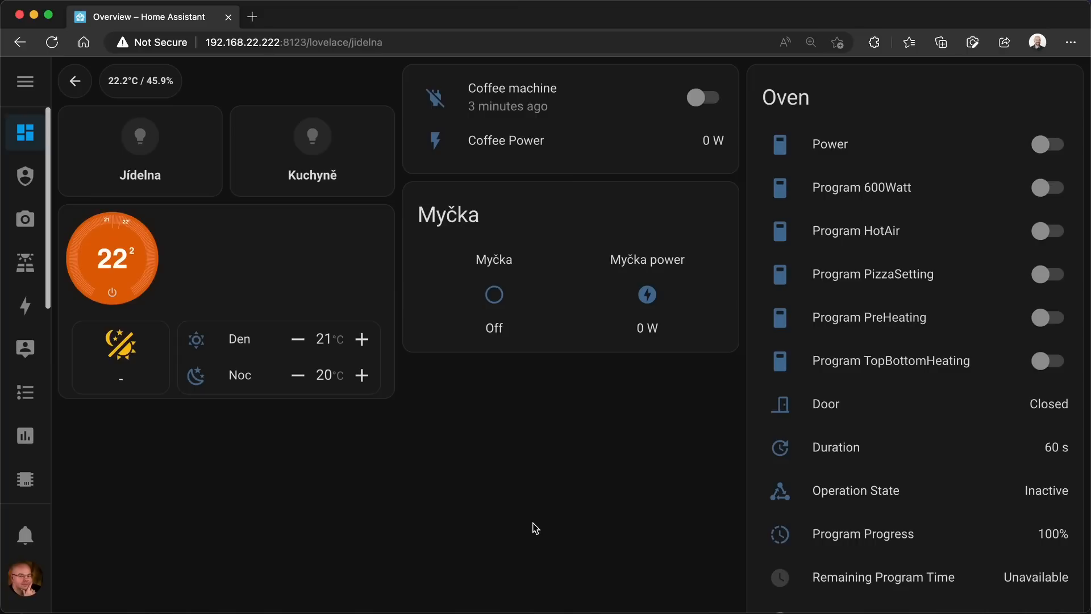
click(120, 346)
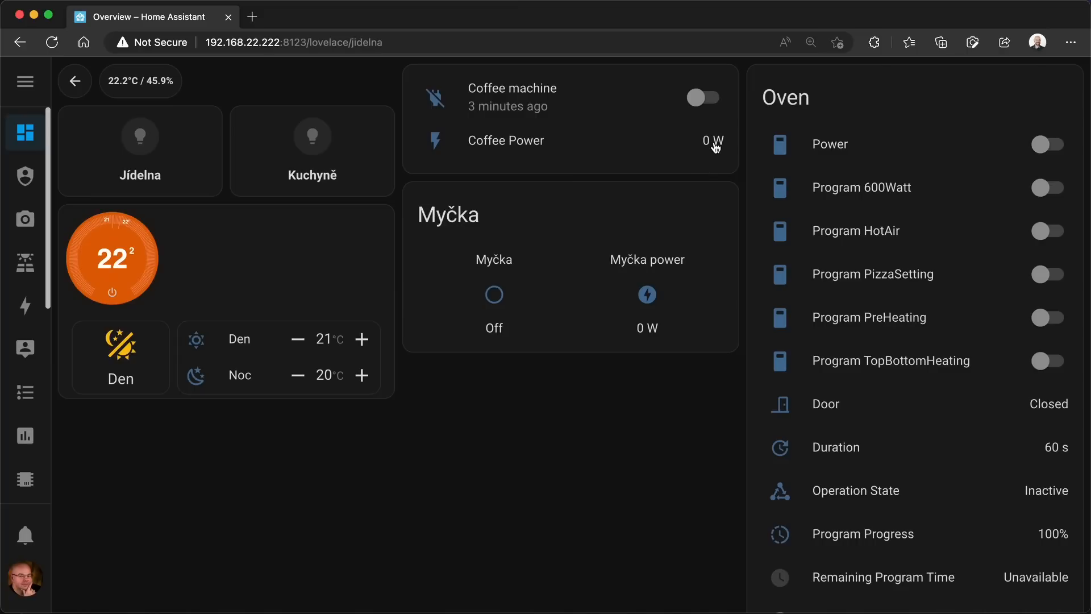
Toggle the coffee machine on and off, glance at Energy, and return
click(702, 97)
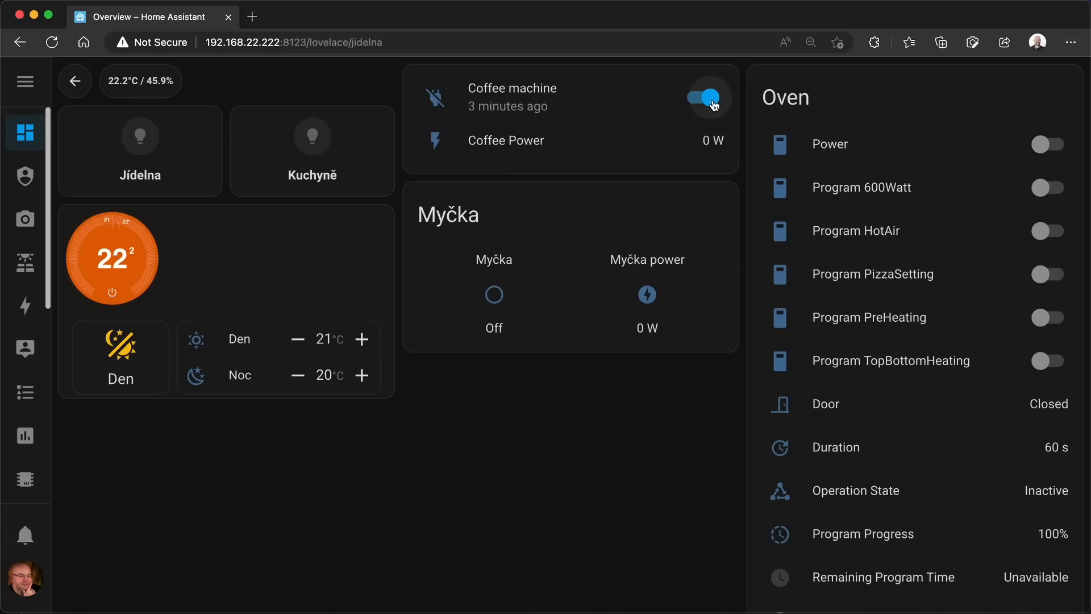
click(704, 96)
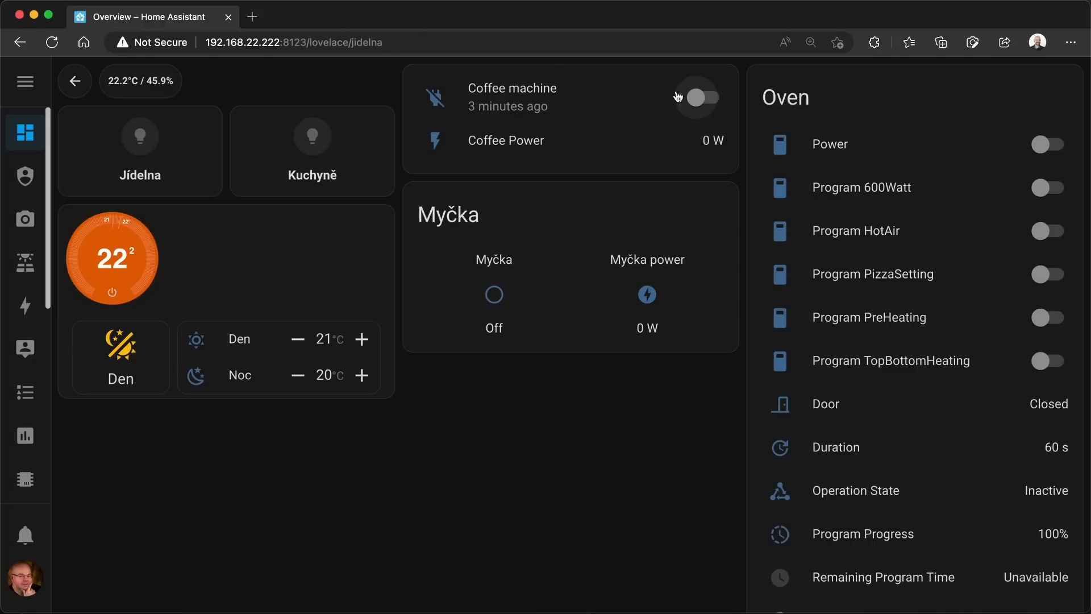
click(25, 305)
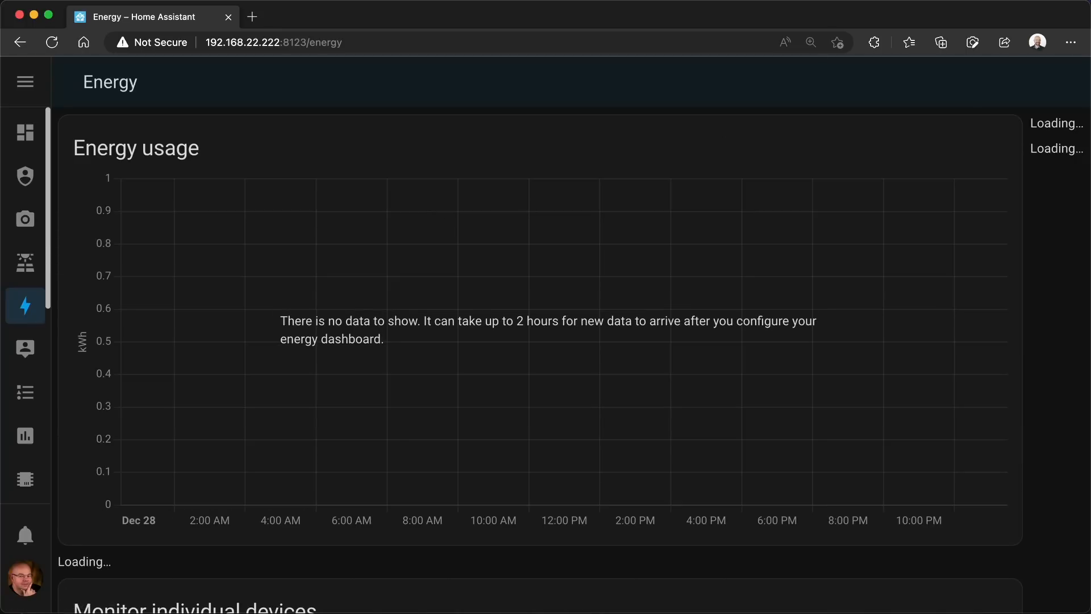
click(25, 132)
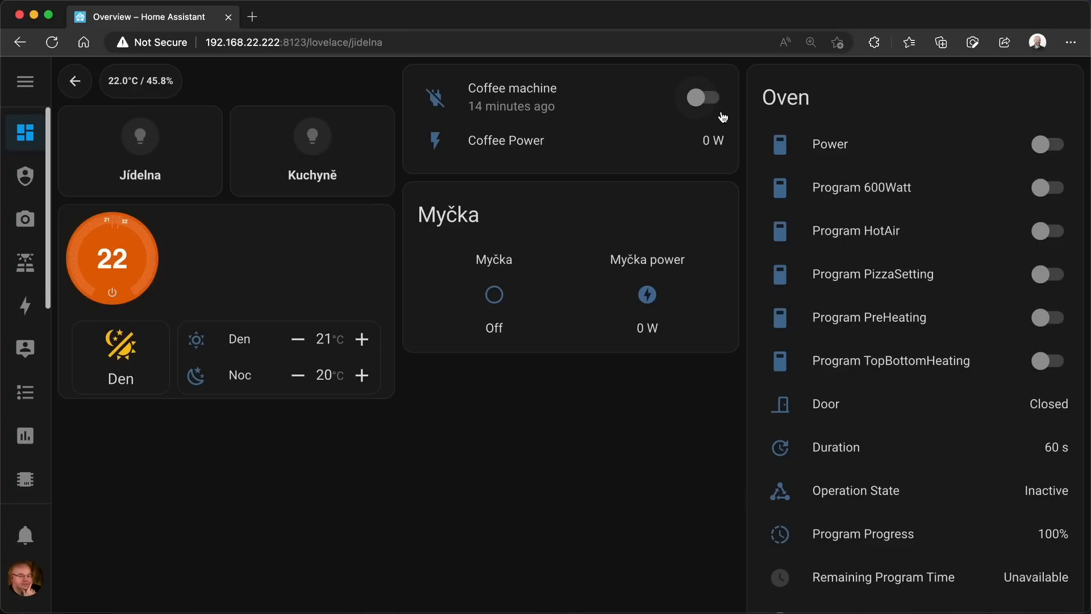
Run the coffee machine until it draws 1,371 W, switch it off, then view Energy
click(700, 96)
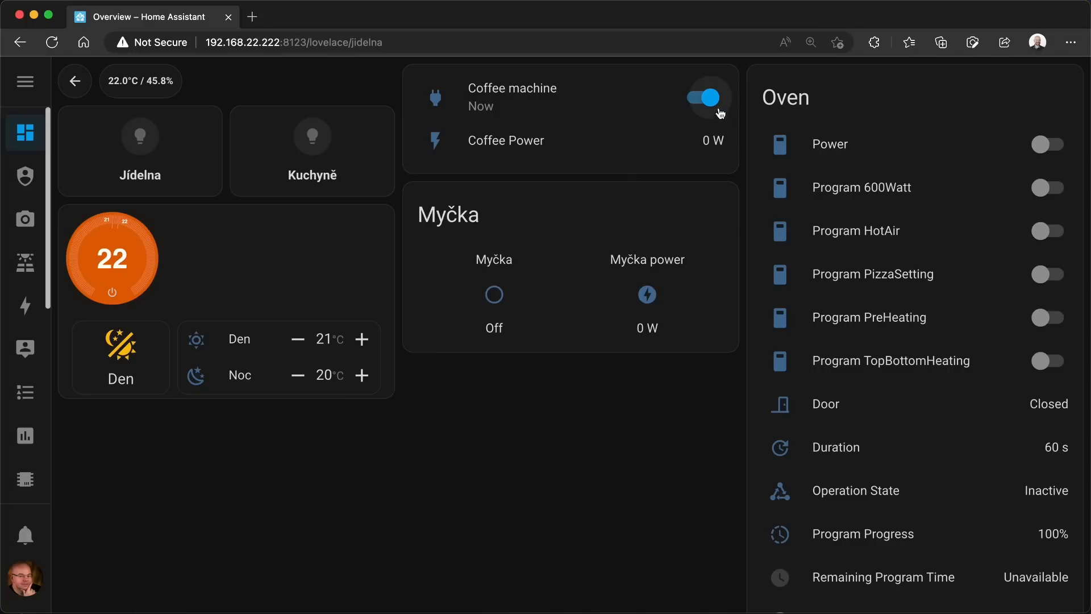
mouse_move(695, 110)
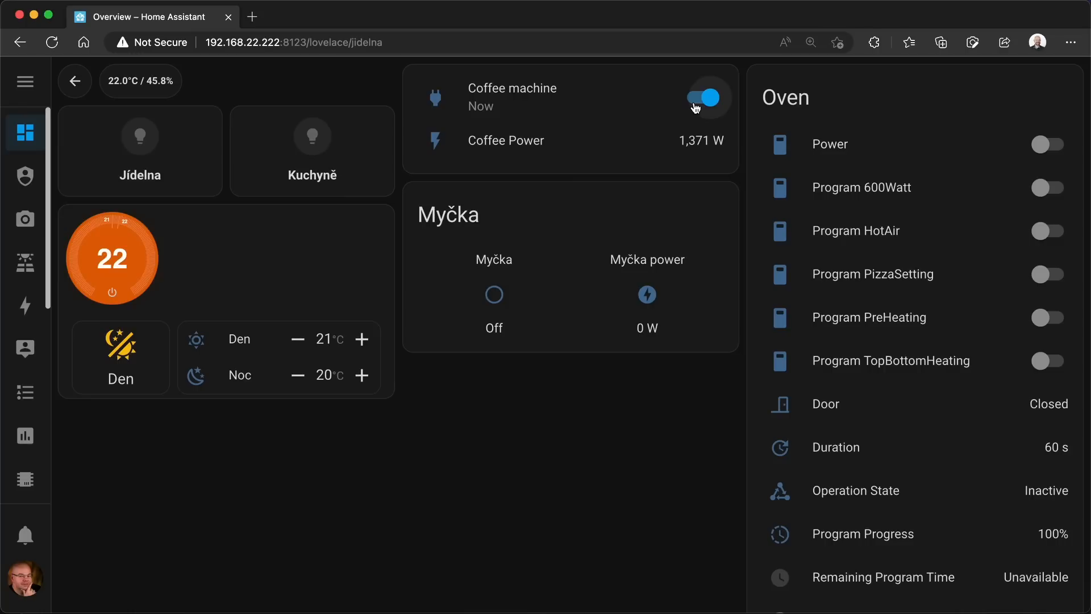
click(703, 97)
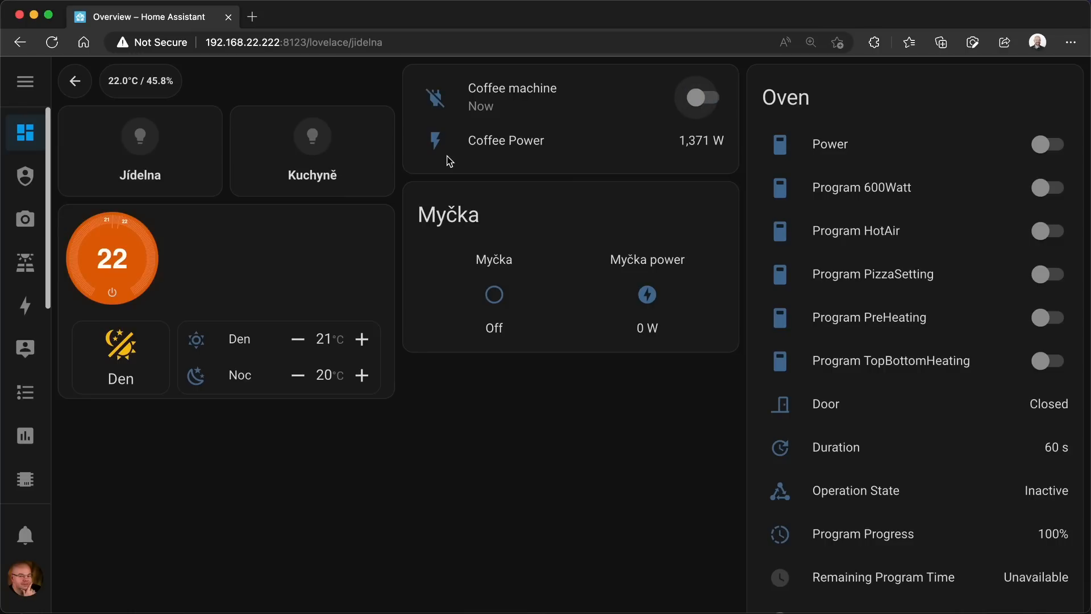
click(25, 304)
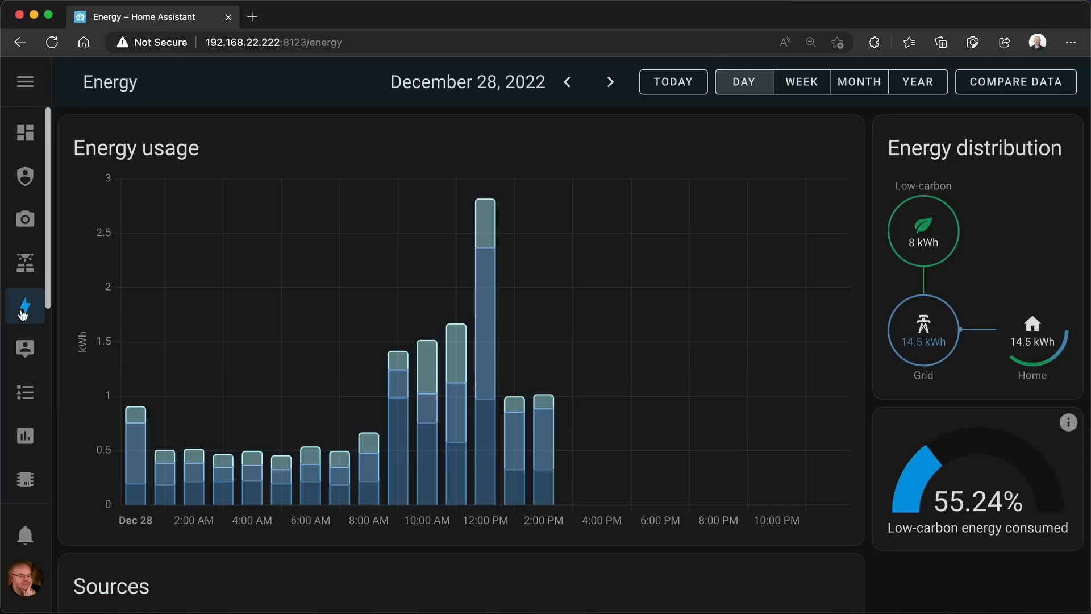
scroll(down, 3)
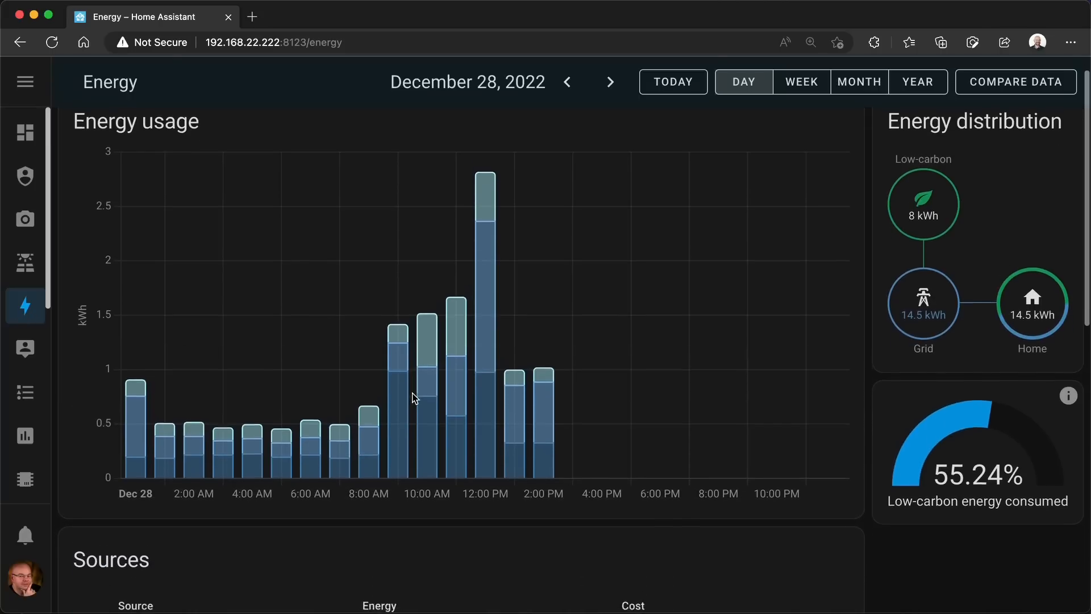
scroll(down, 3)
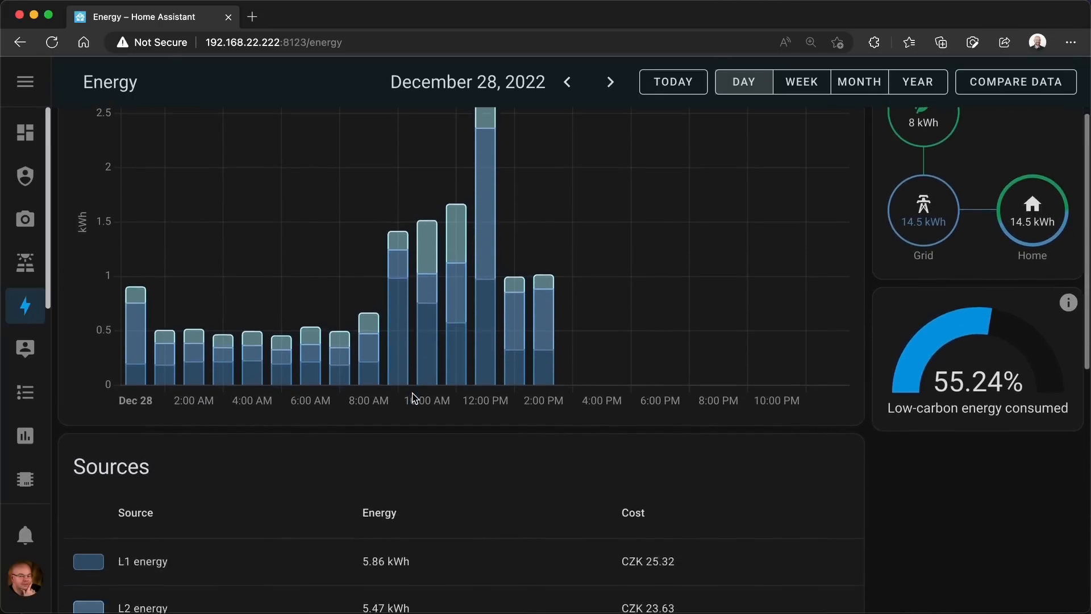
scroll(down, 3)
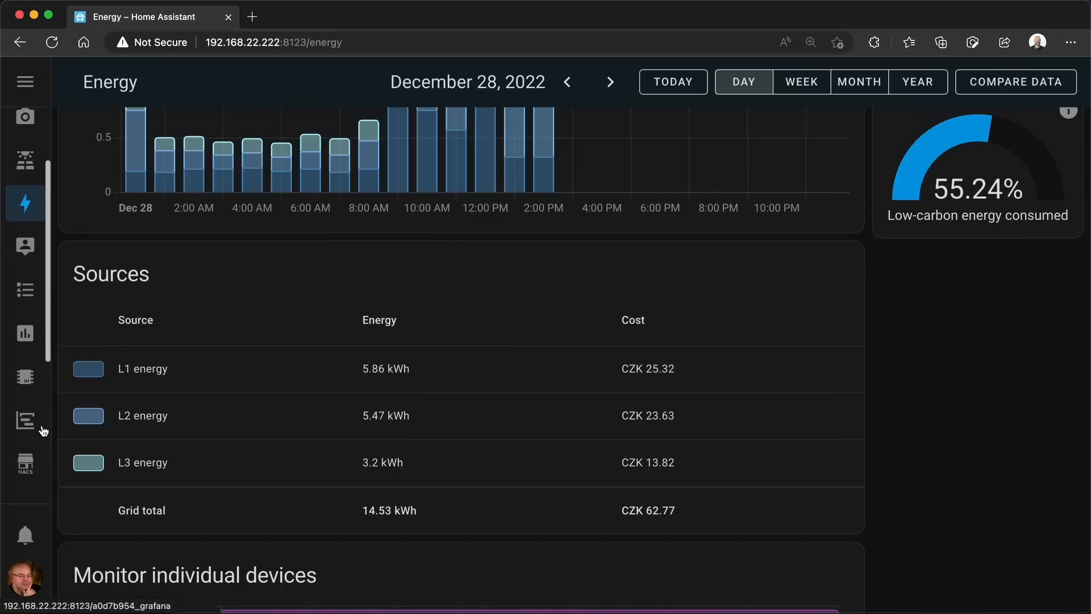
click(25, 420)
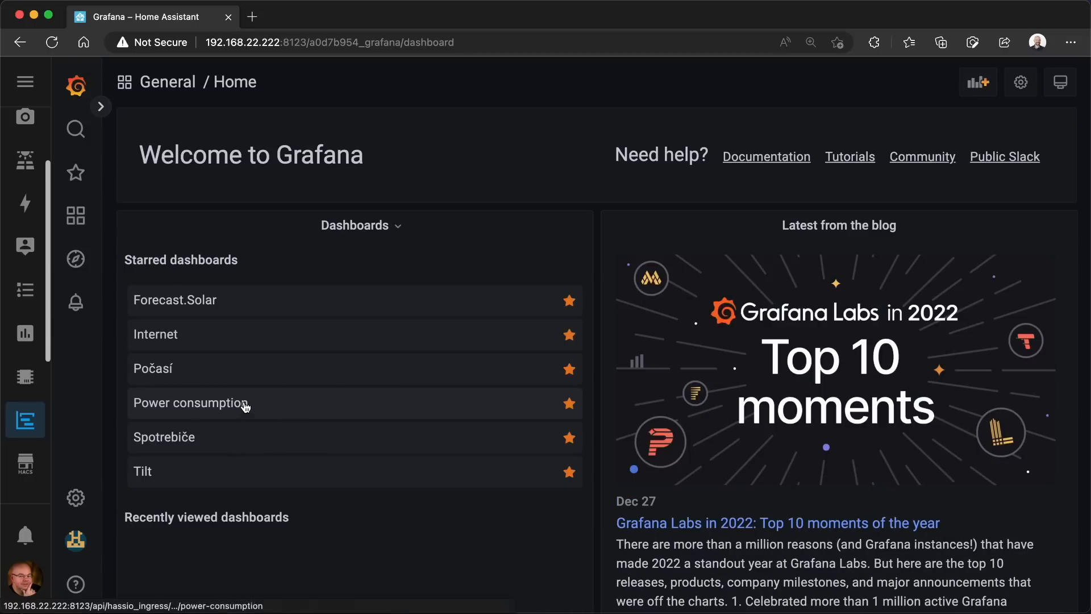
Open the starred Grafana 'Power consumption' dashboard
click(190, 402)
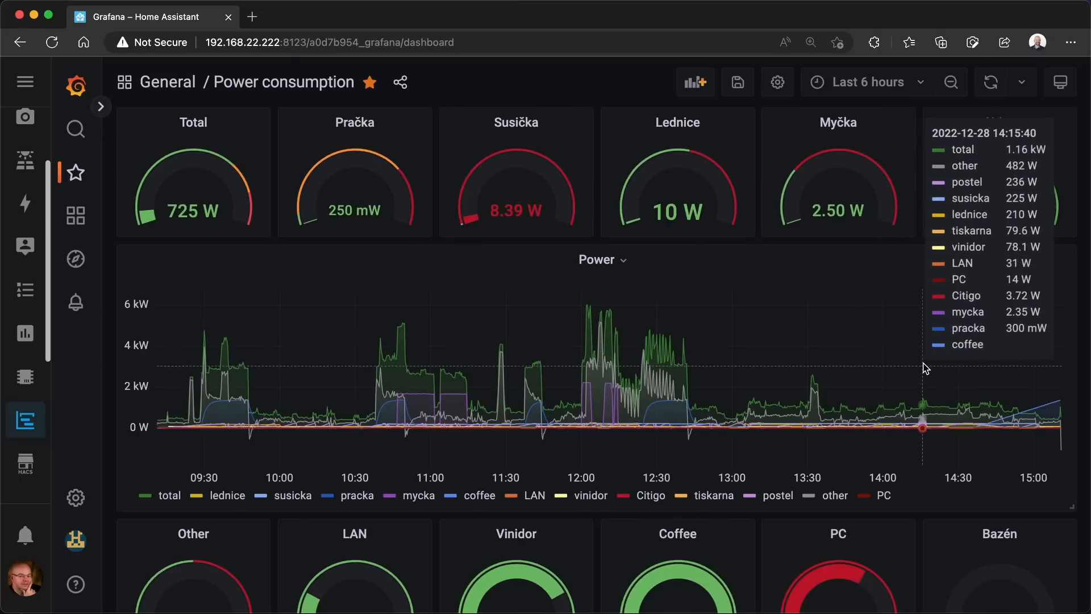
mouse_move(1026, 409)
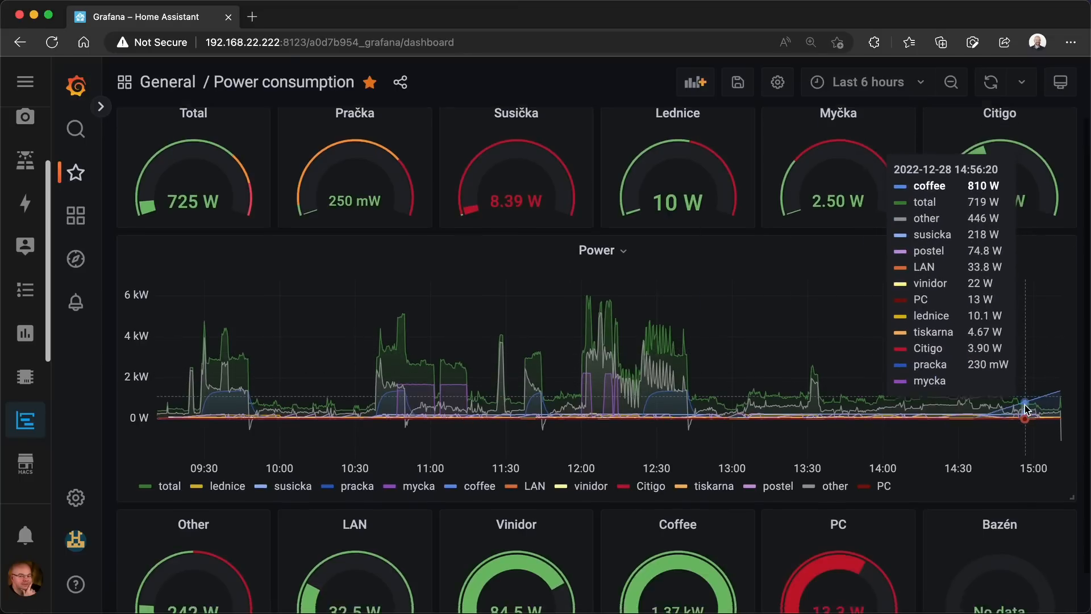